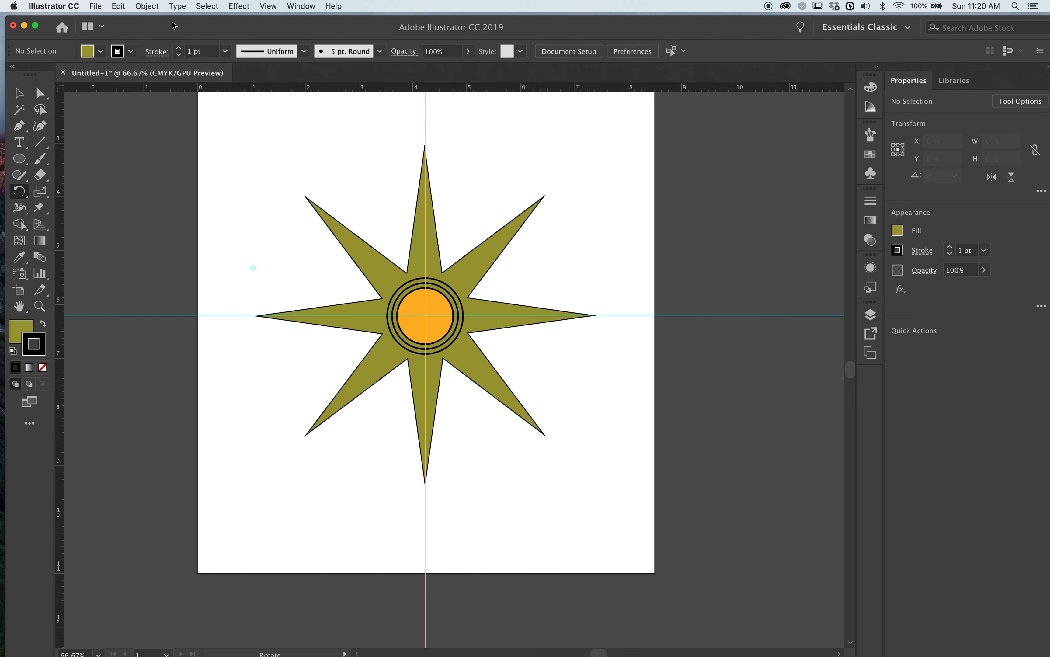
pyautogui.moveTo(361, 222)
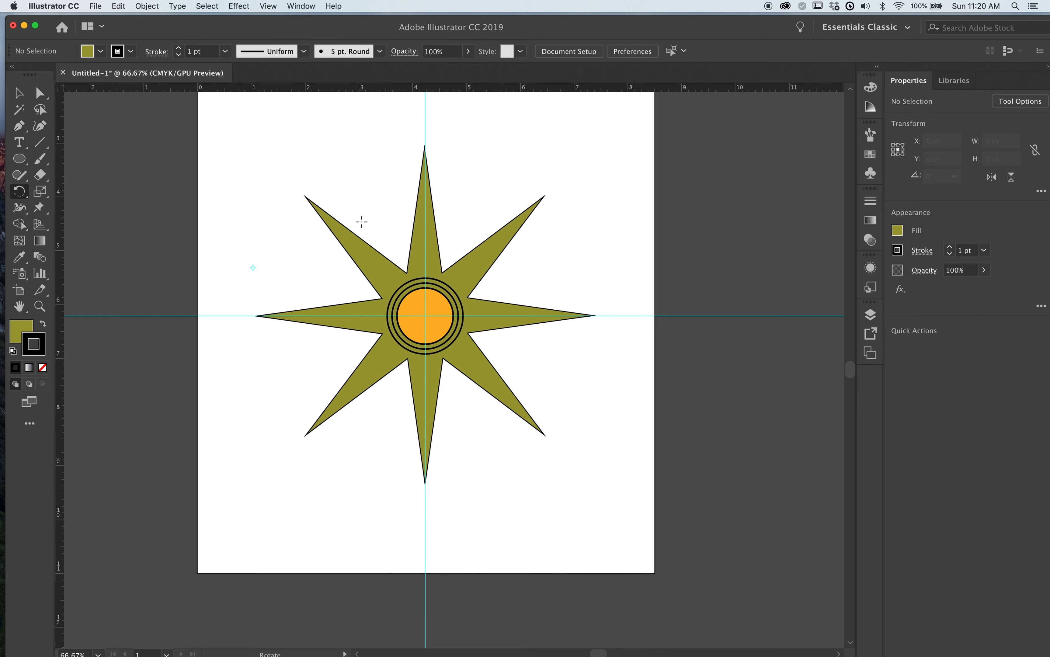
pyautogui.moveTo(470, 249)
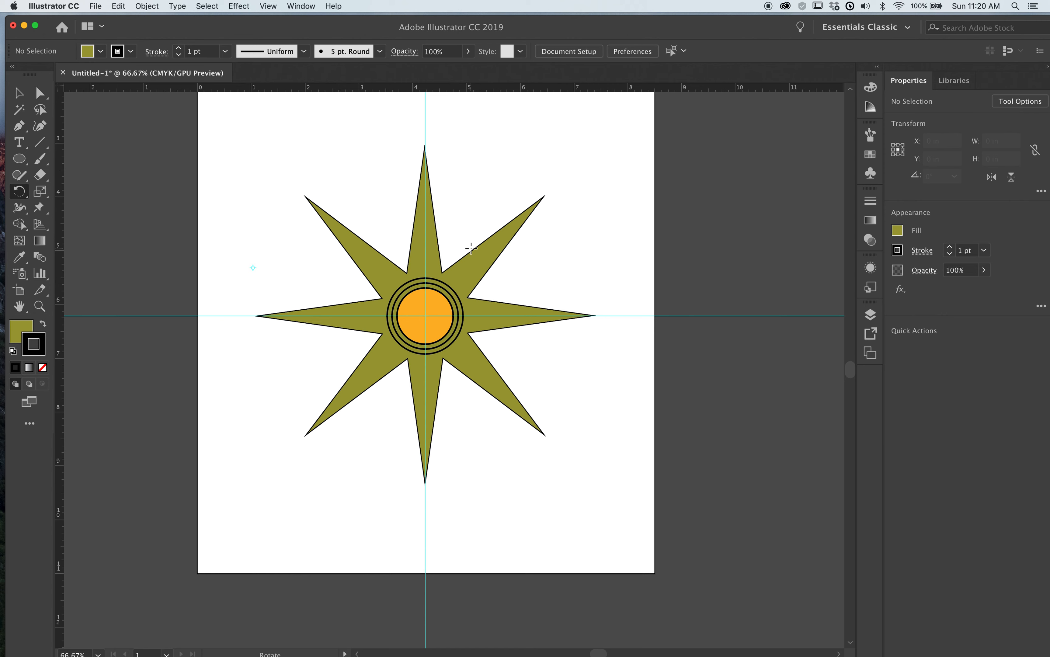
pyautogui.moveTo(850, 325)
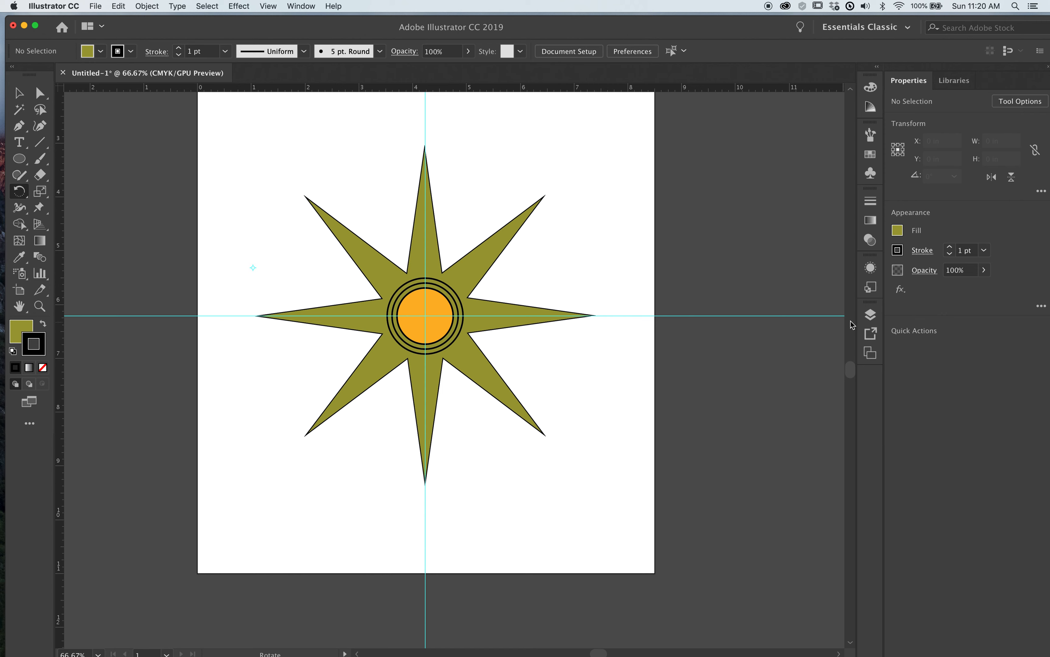
# Show the Layers panel and make the Image layer's gold compass reference visible
pyautogui.click(869, 314)
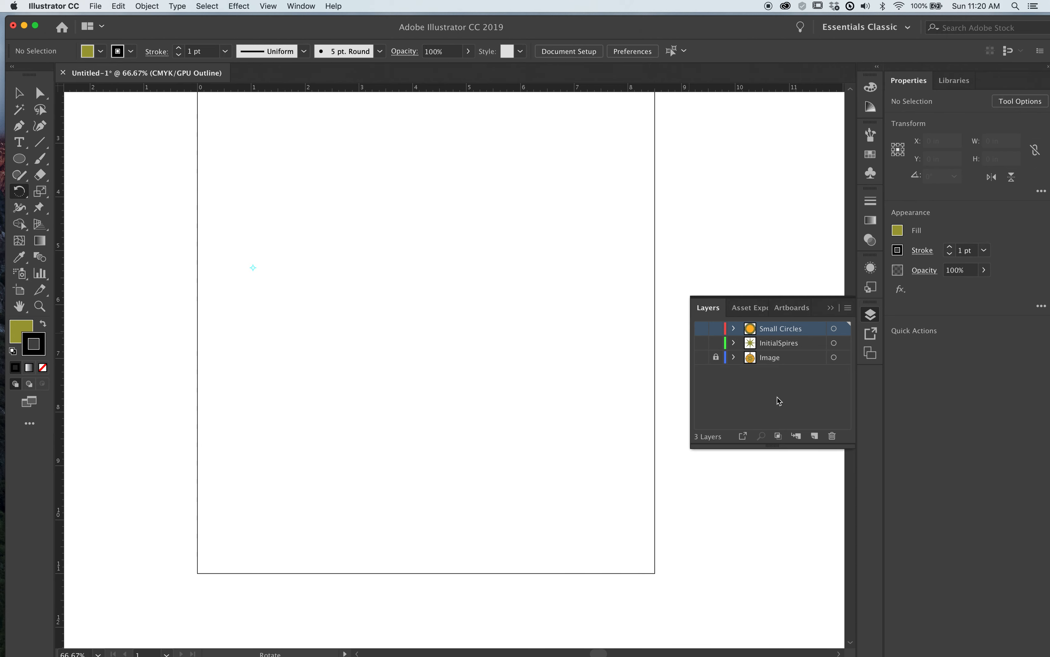
pyautogui.click(700, 357)
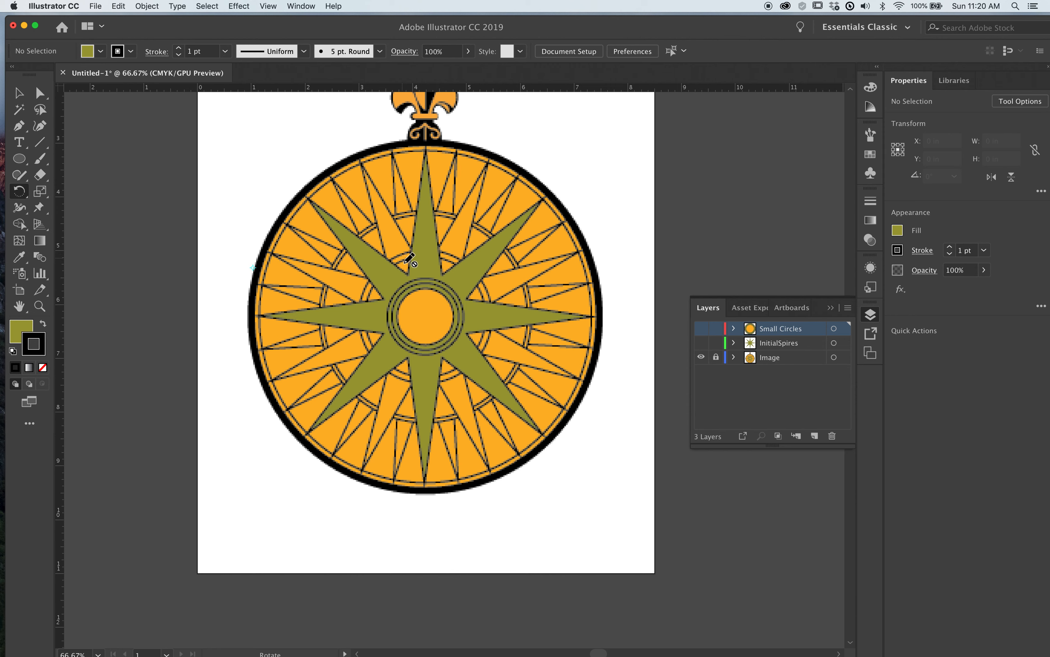
pyautogui.moveTo(406, 202)
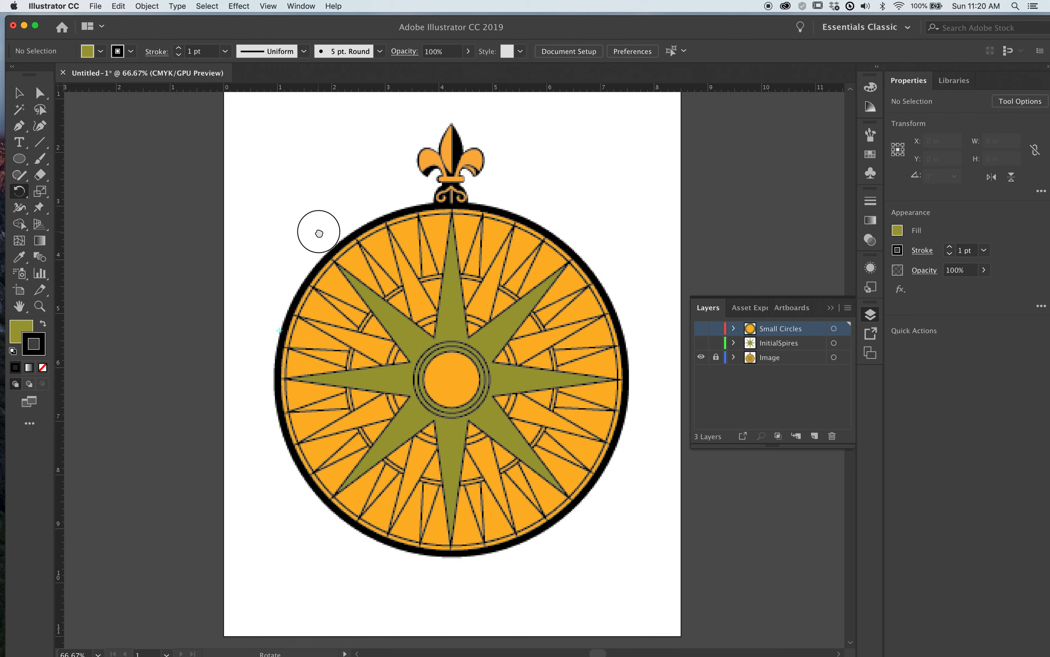
# Restore layer visibility and clear all guides from the artboard via View > Guides
pyautogui.click(701, 328)
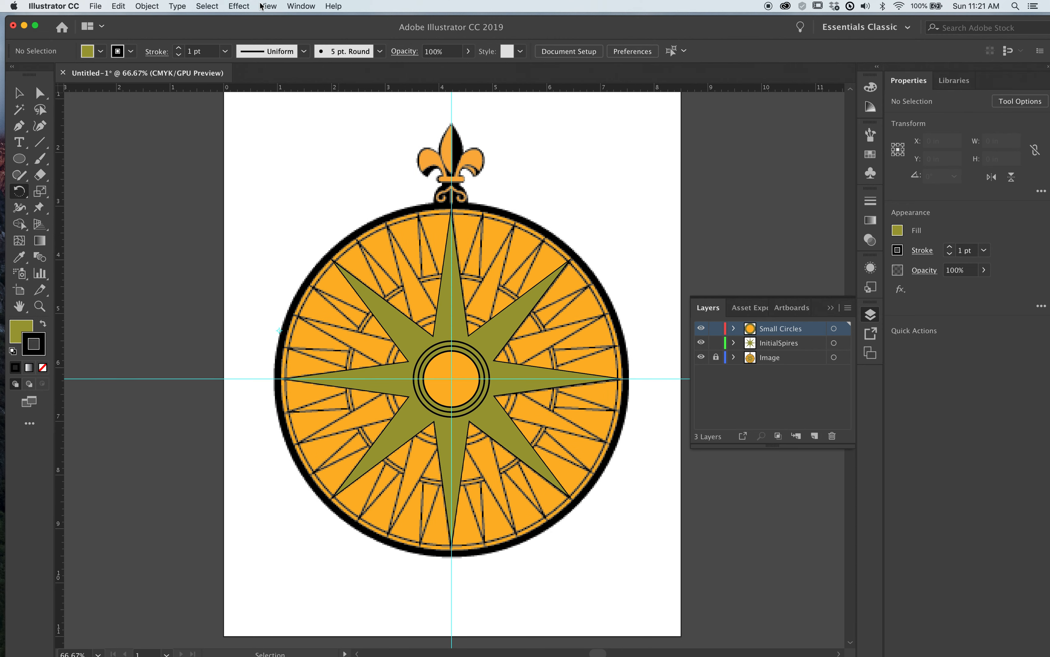
pyautogui.click(267, 6)
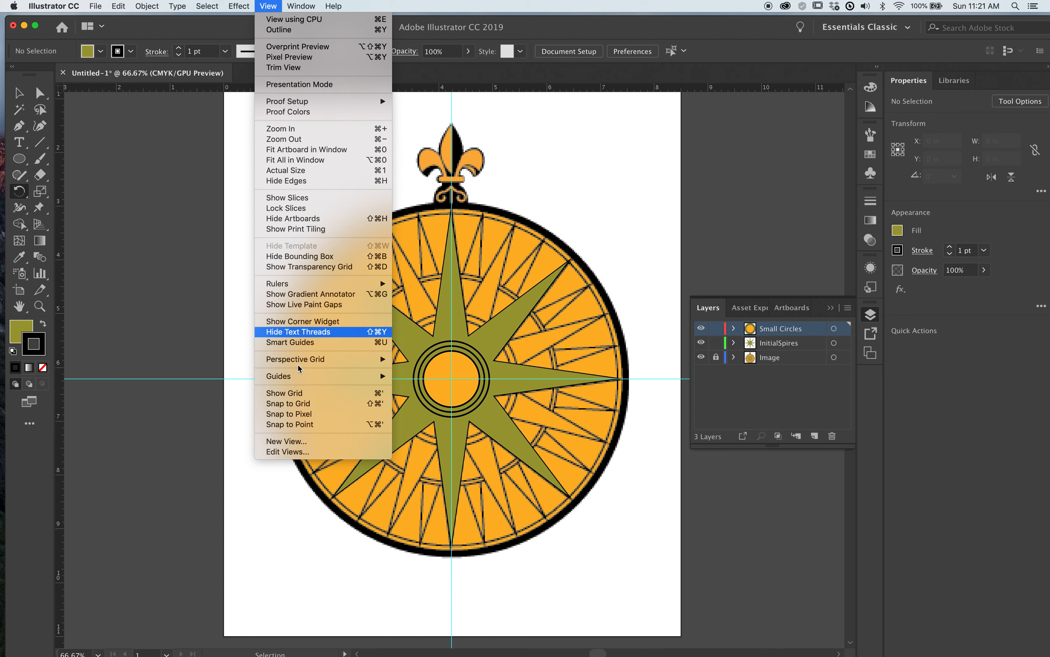
pyautogui.moveTo(279, 375)
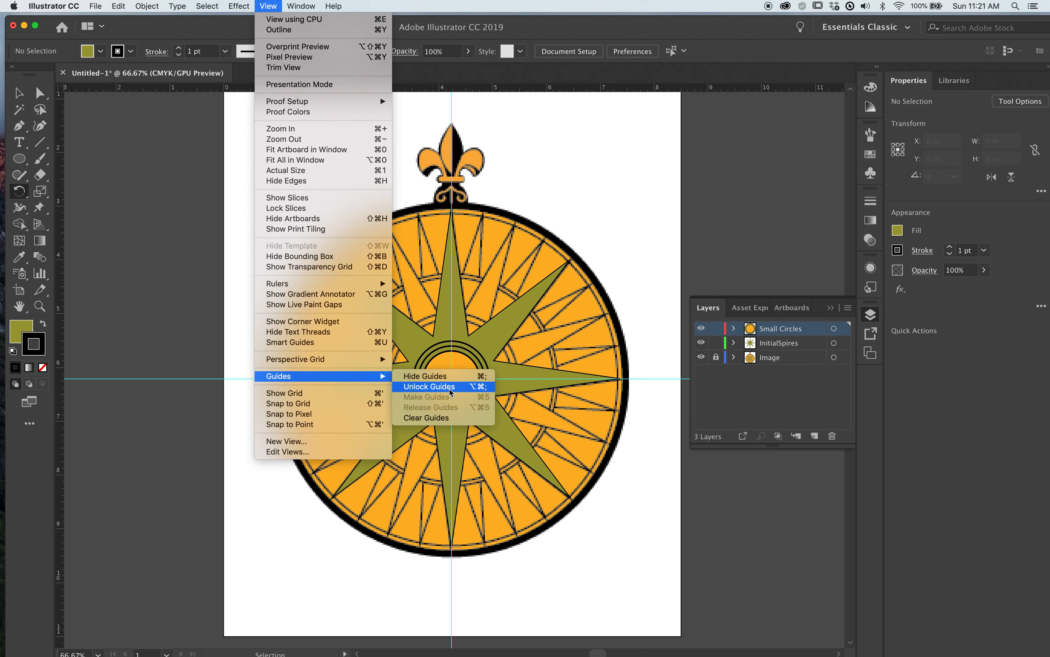
pyautogui.moveTo(442, 423)
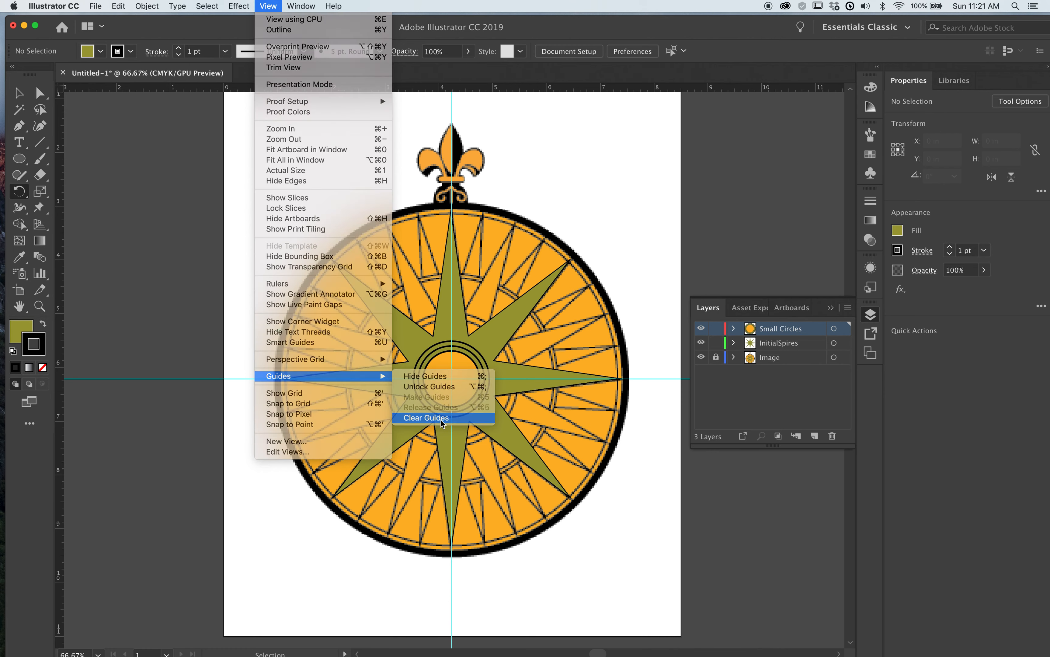
pyautogui.click(425, 417)
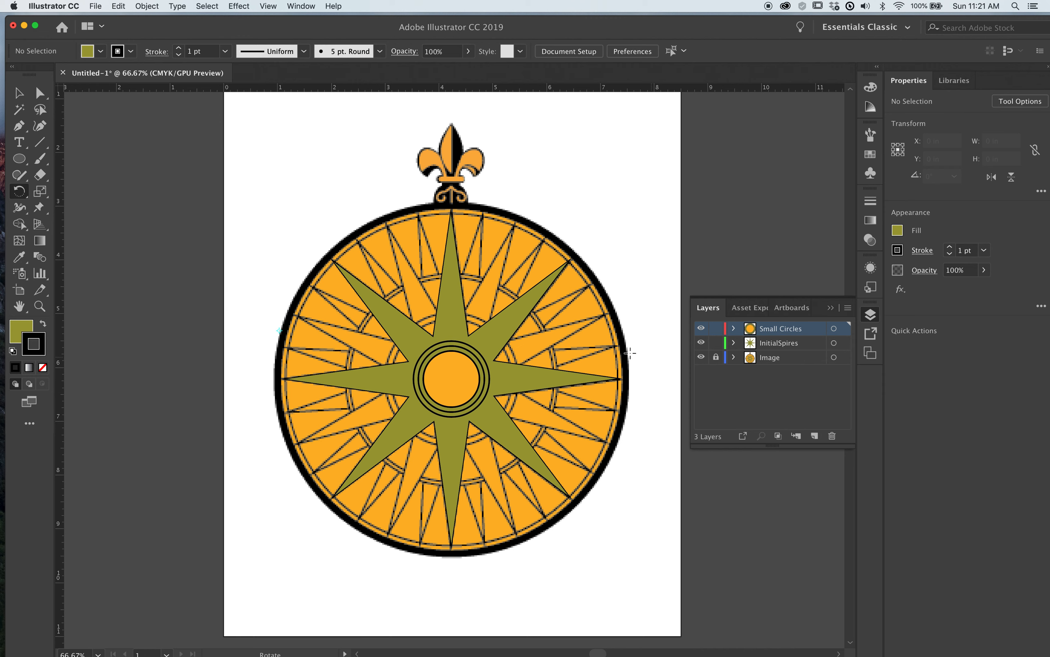
# Set the Image layer to Dim Images to 50% in its Layer Options and confirm
pyautogui.click(504, 348)
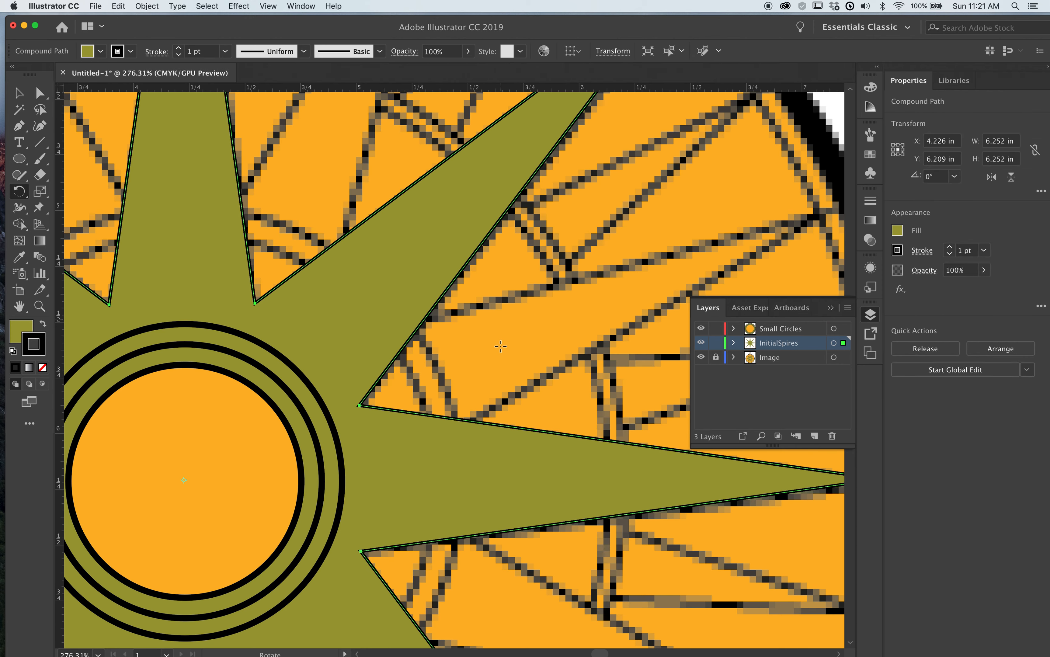
pyautogui.moveTo(540, 318)
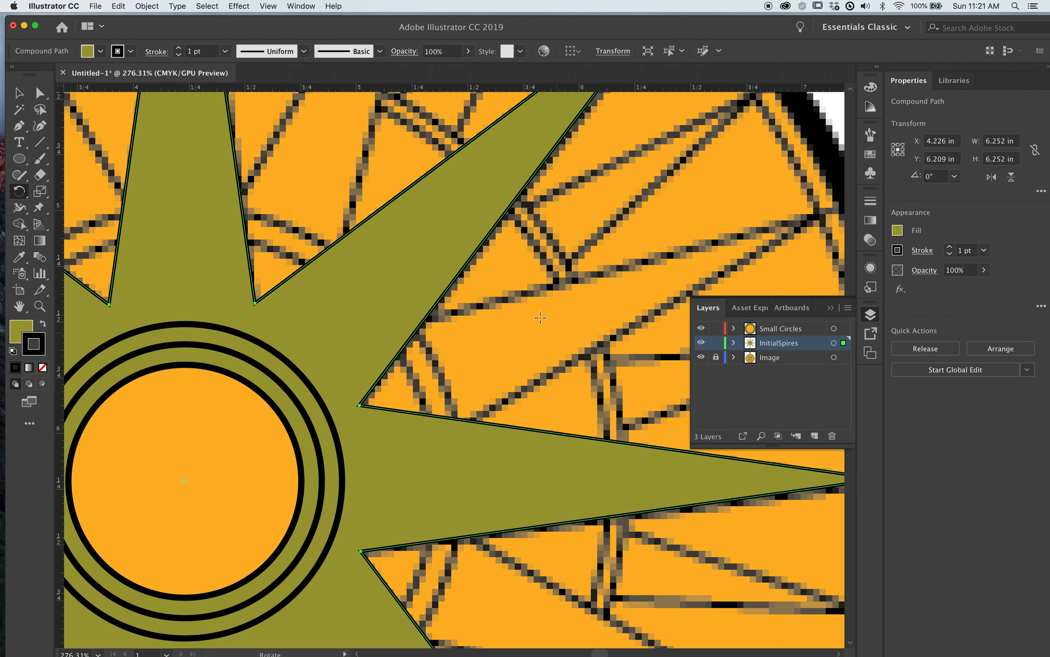
pyautogui.moveTo(677, 245)
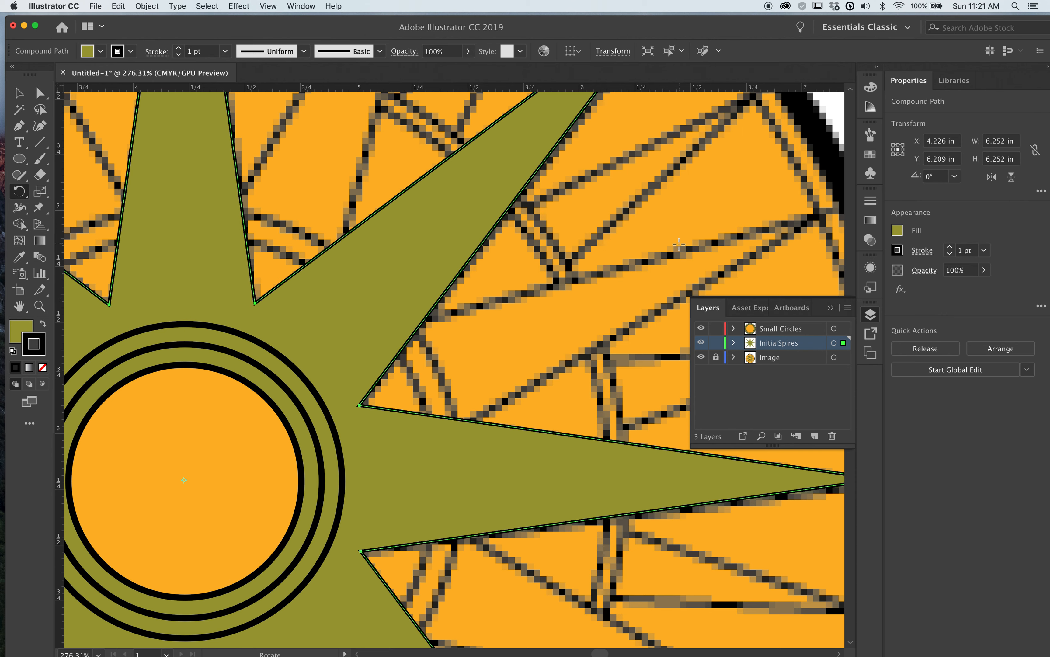
pyautogui.moveTo(422, 310)
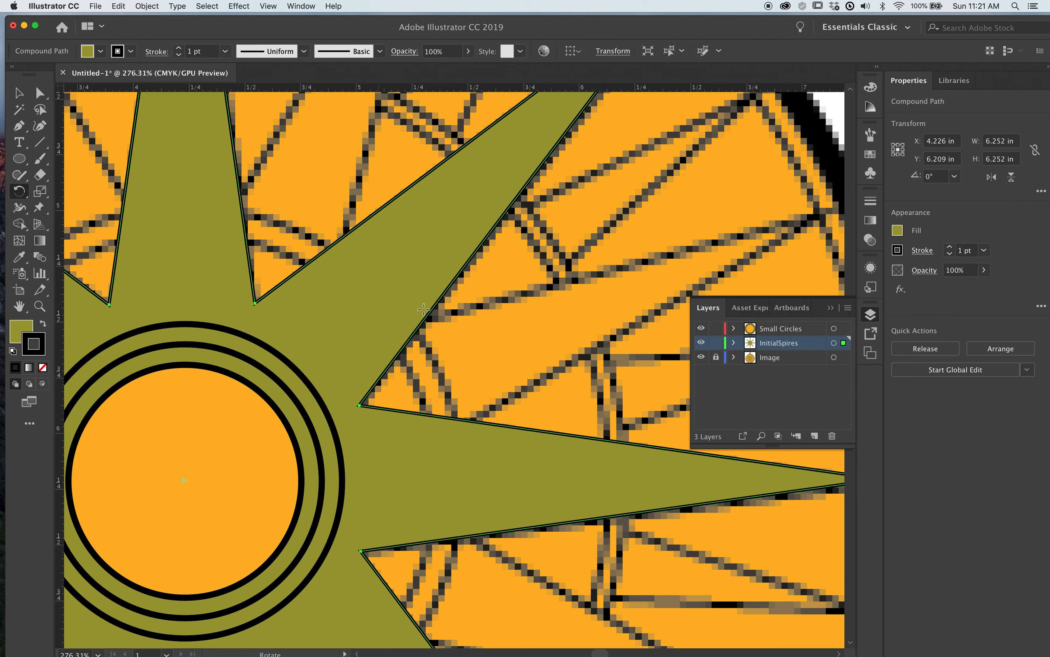
pyautogui.moveTo(808, 332)
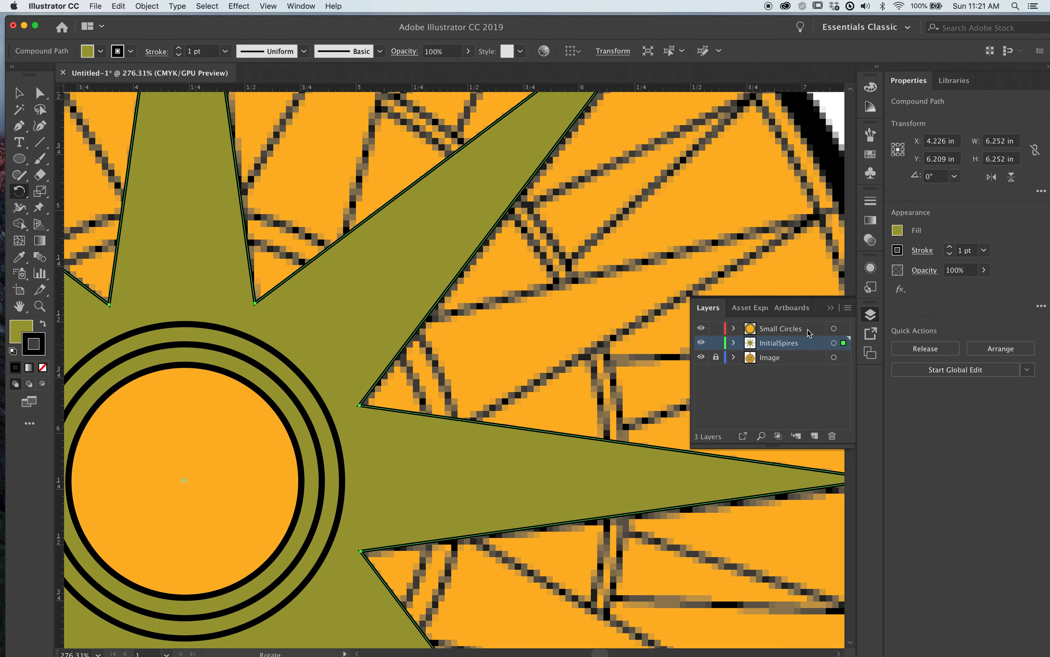
pyautogui.doubleClick(769, 357)
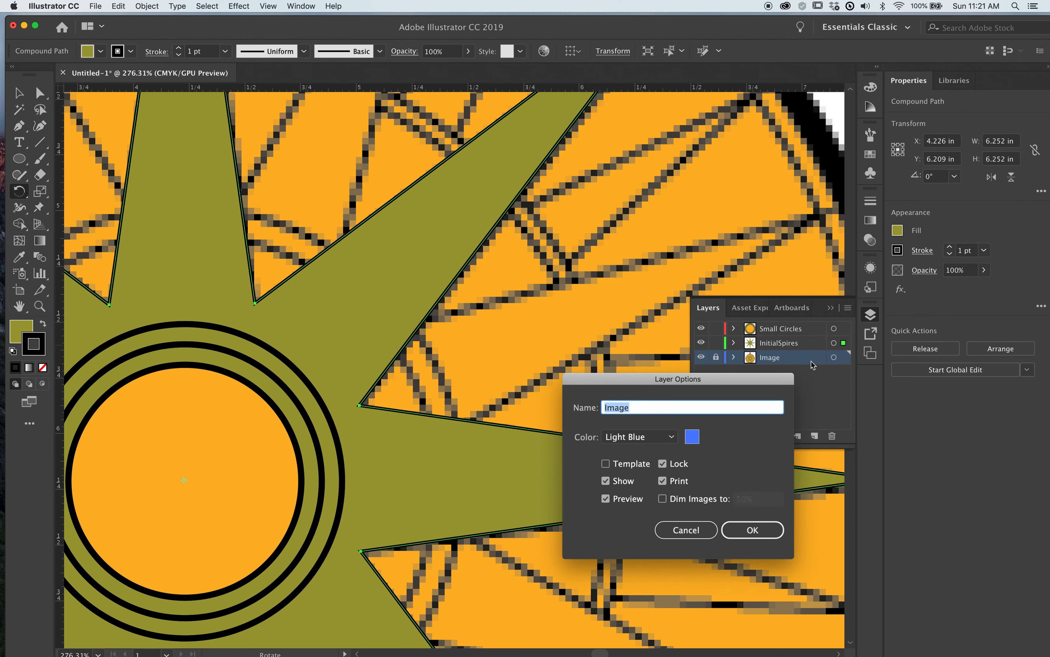
pyautogui.click(662, 499)
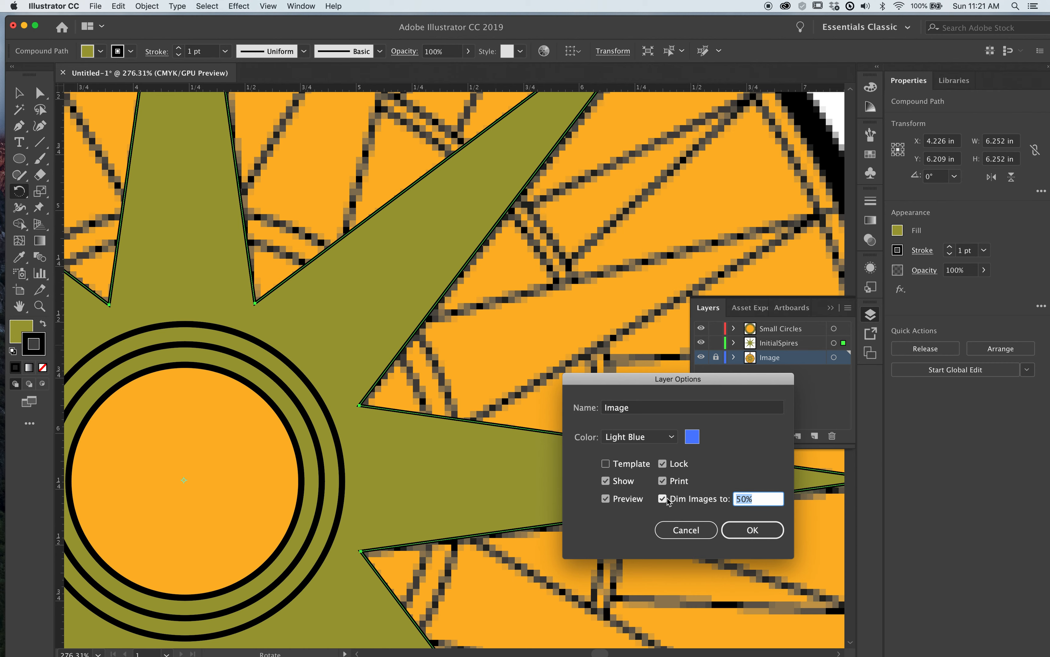
pyautogui.click(752, 530)
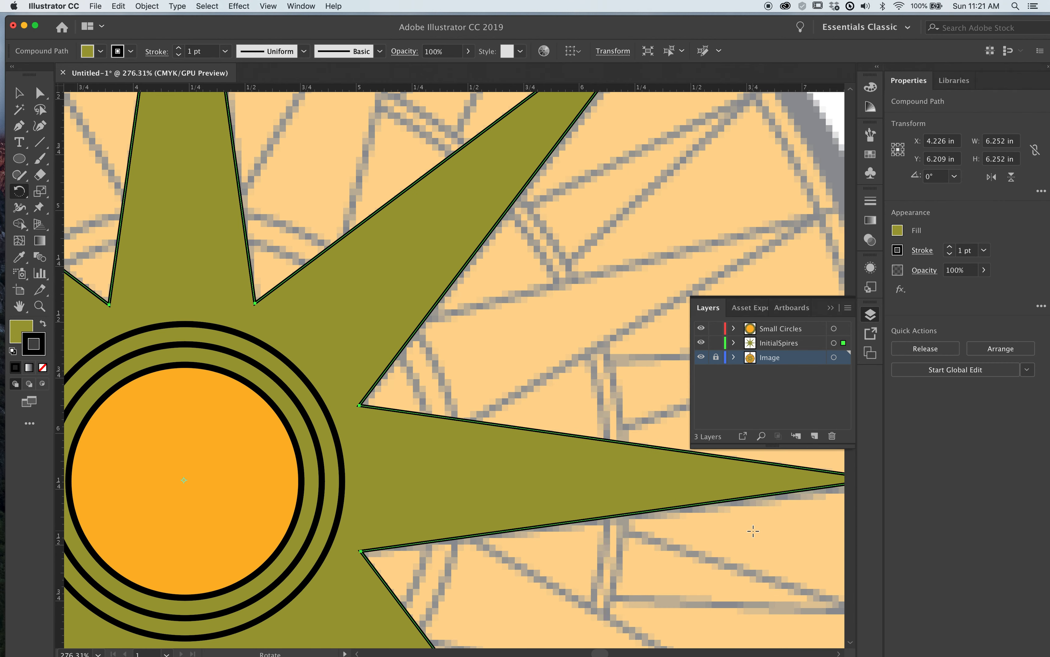
pyautogui.moveTo(563, 374)
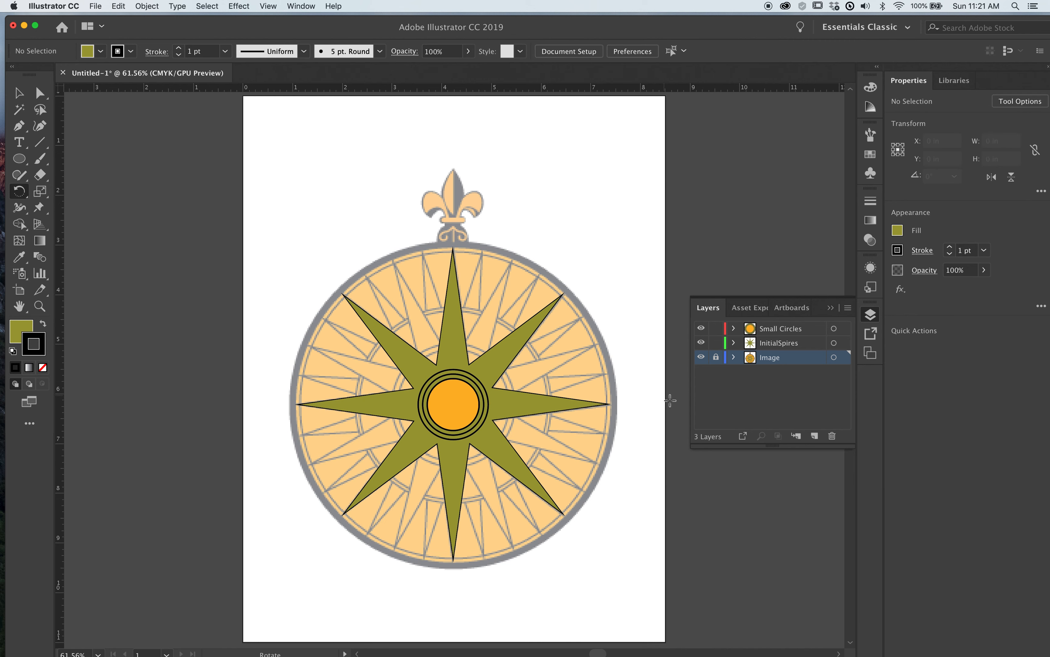
pyautogui.moveTo(488, 407)
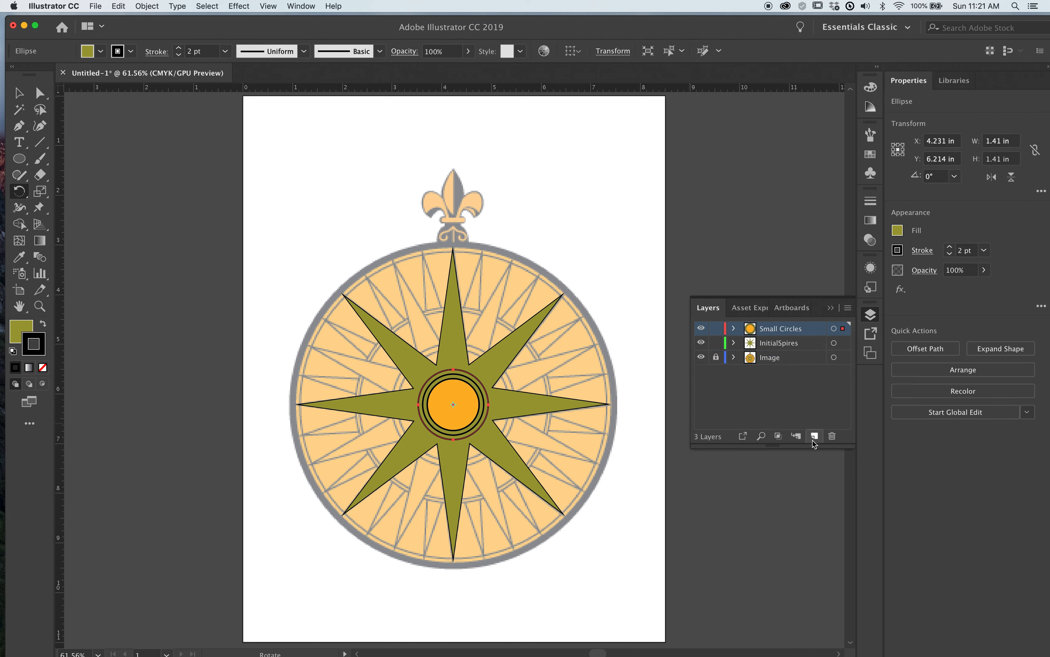
pyautogui.moveTo(814, 436)
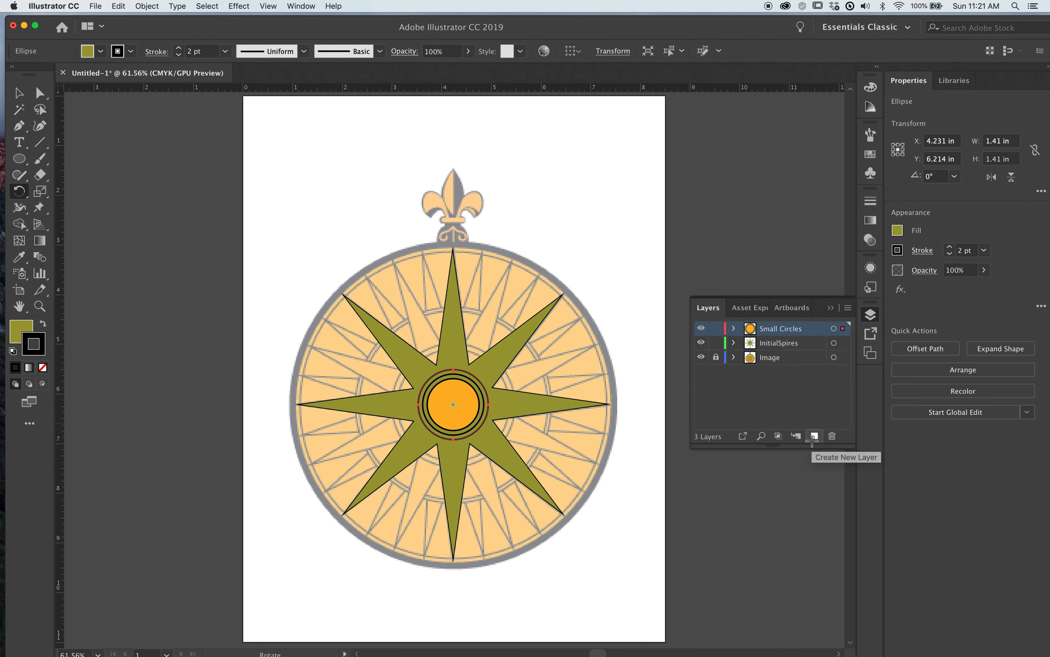
# Create a new empty Layer 4 and select the central gold circle group
pyautogui.click(814, 436)
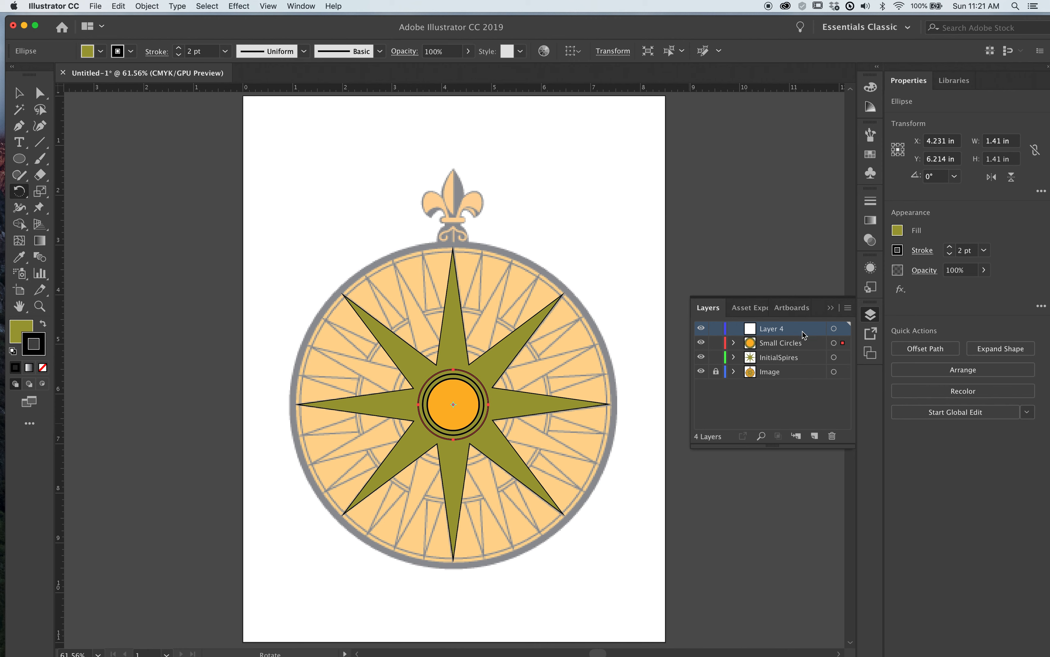
pyautogui.click(453, 404)
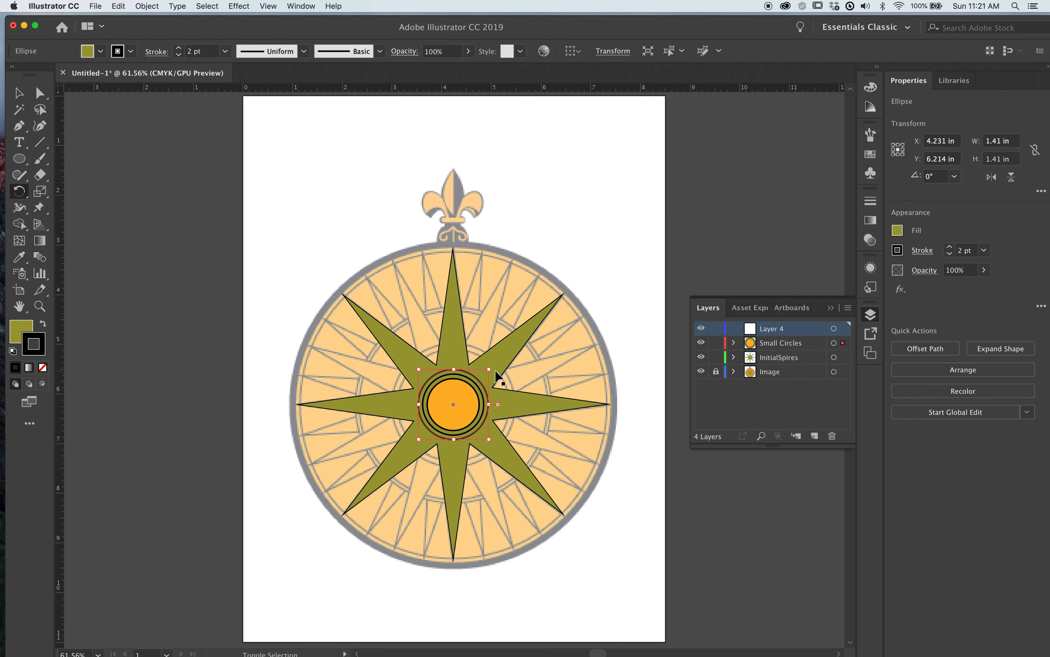
pyautogui.moveTo(507, 362)
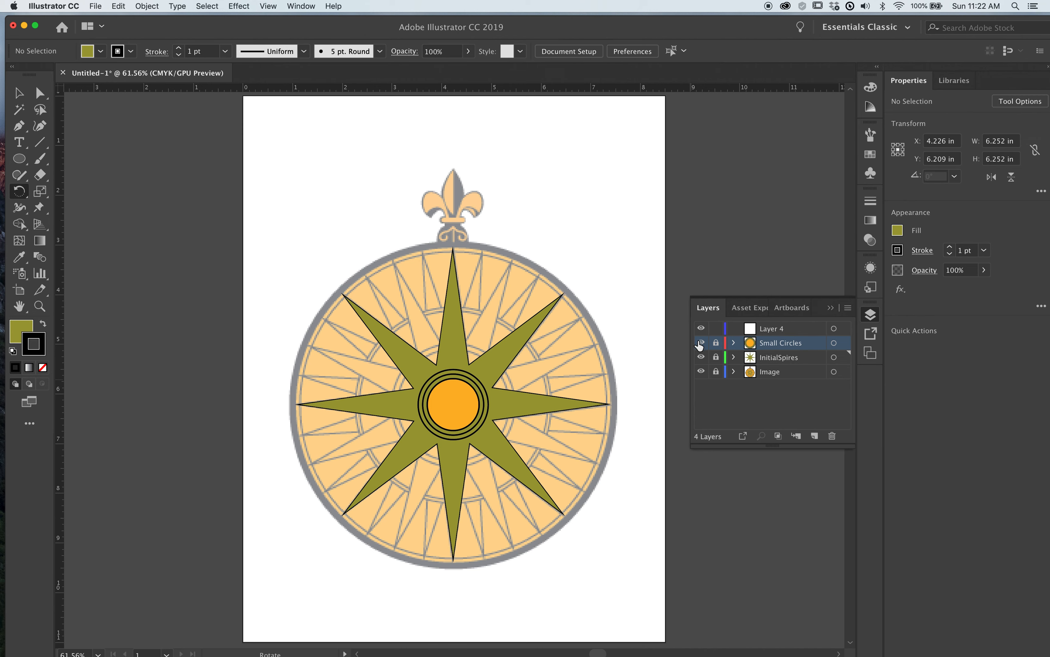
# Draw an unfilled black-stroked circle centred on the star and size it to about 2.42 inches
pyautogui.click(700, 343)
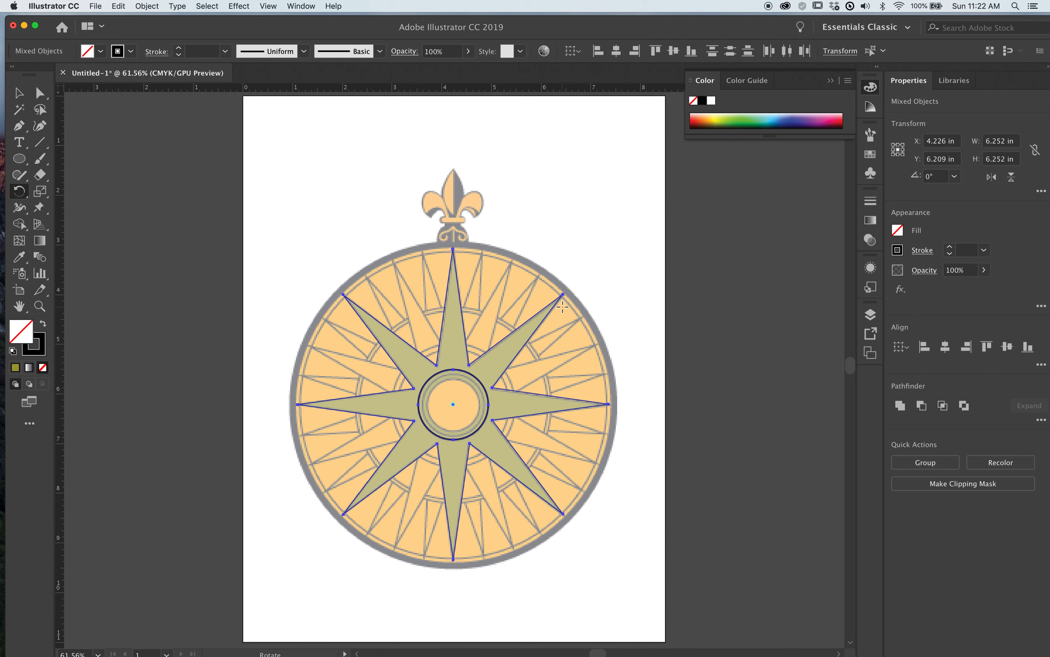
pyautogui.moveTo(608, 272)
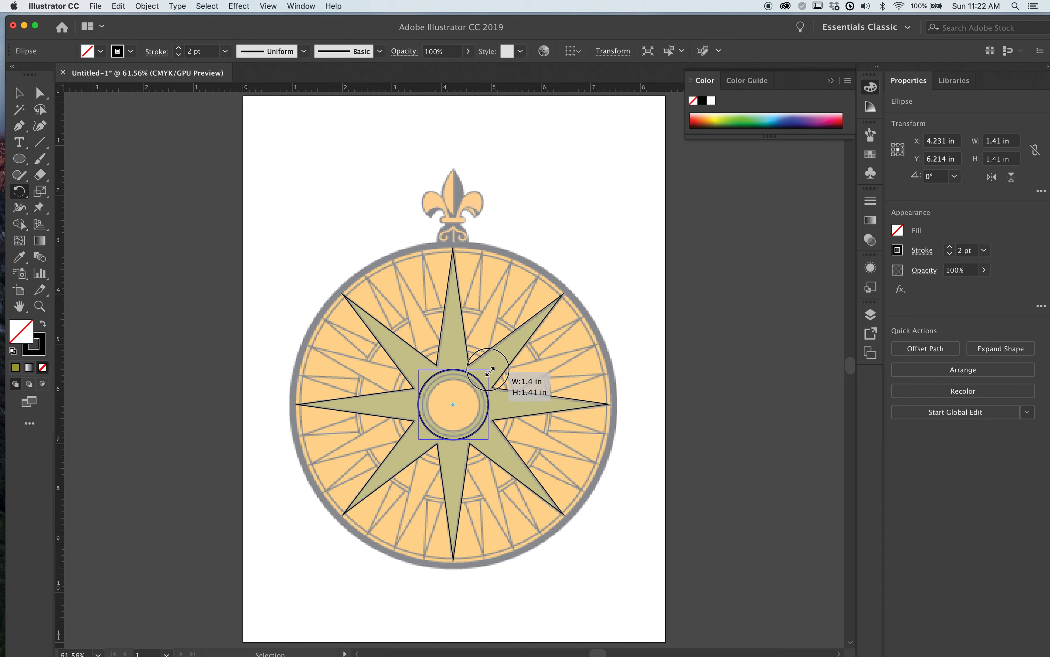
pyautogui.moveTo(486, 371); pyautogui.dragTo(513, 343)
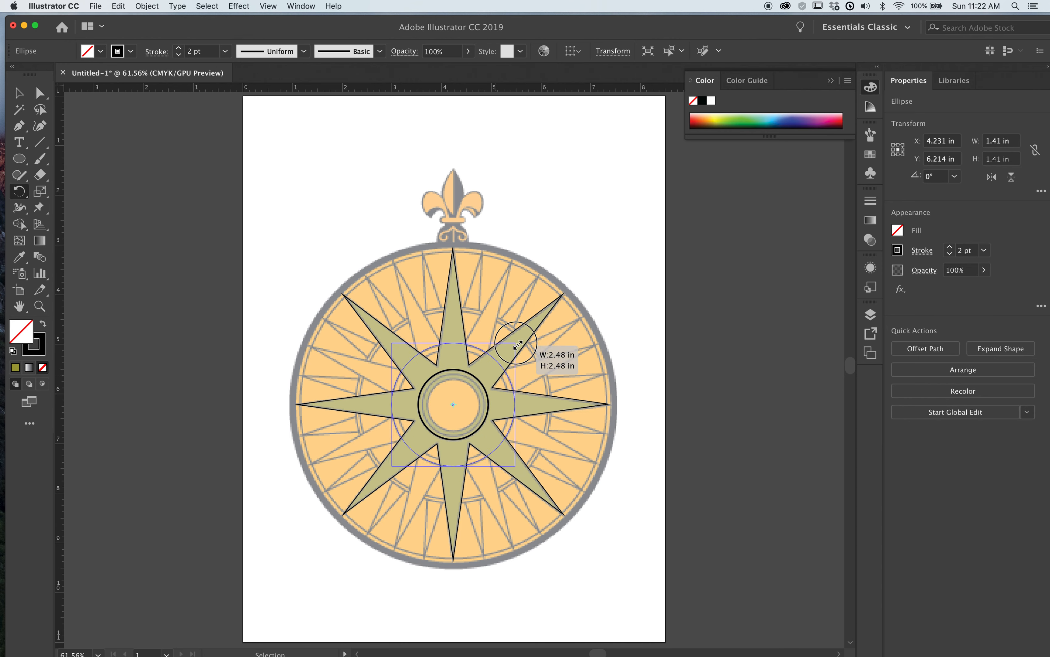
pyautogui.moveTo(517, 343); pyautogui.dragTo(516, 341)
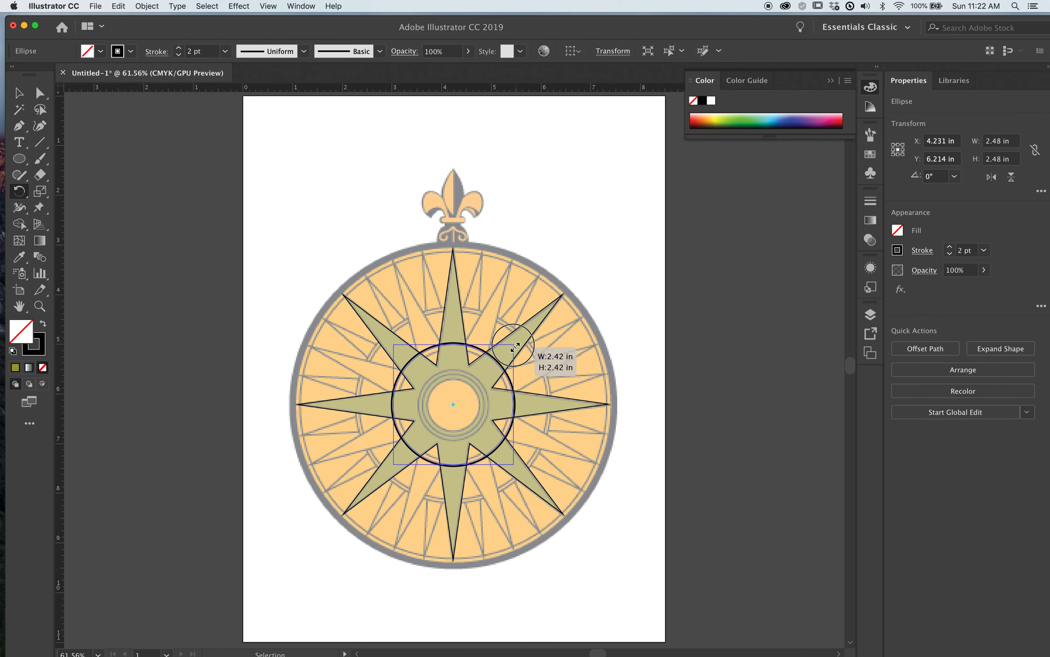
pyautogui.moveTo(518, 345); pyautogui.dragTo(515, 347)
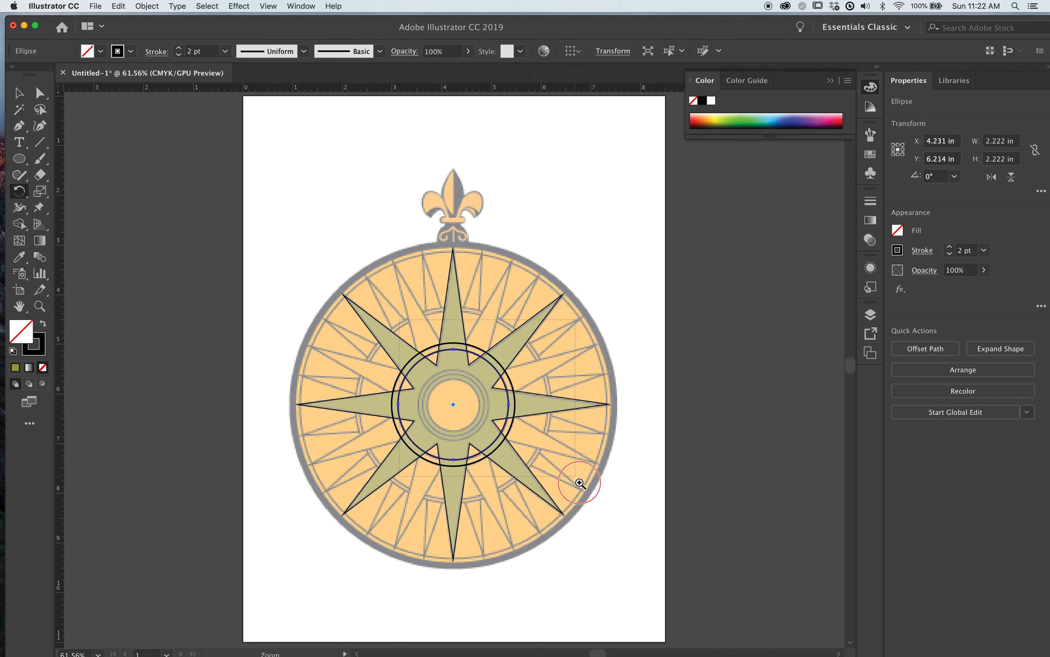
pyautogui.moveTo(527, 484)
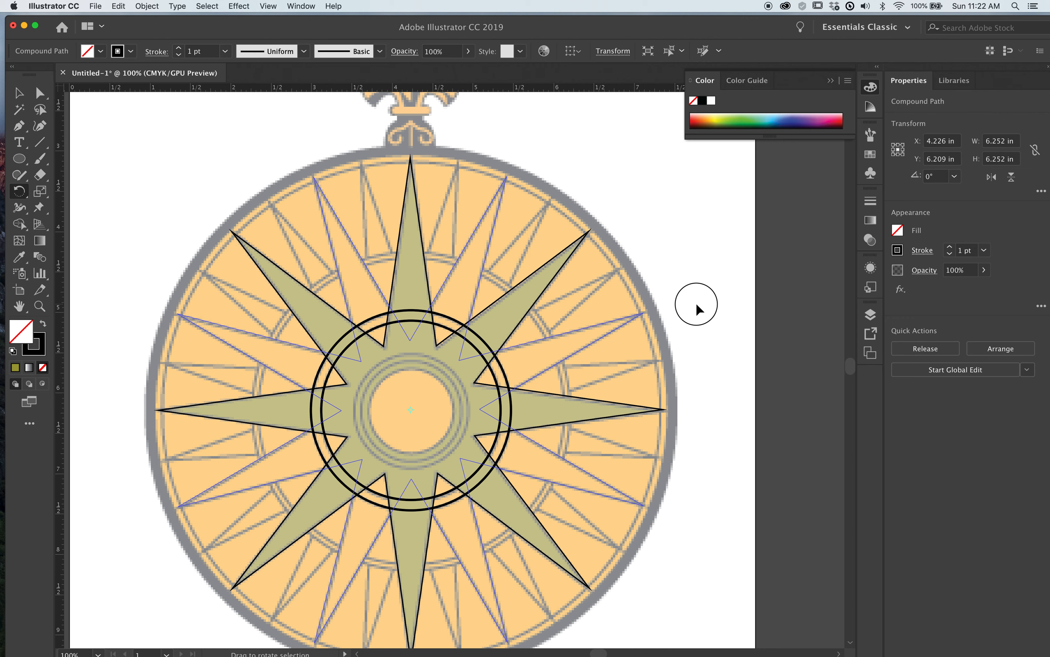
# Rotate the spires between the star's points and fill spires and inner ring with the gold swatch
pyautogui.moveTo(695, 305); pyautogui.dragTo(699, 310)
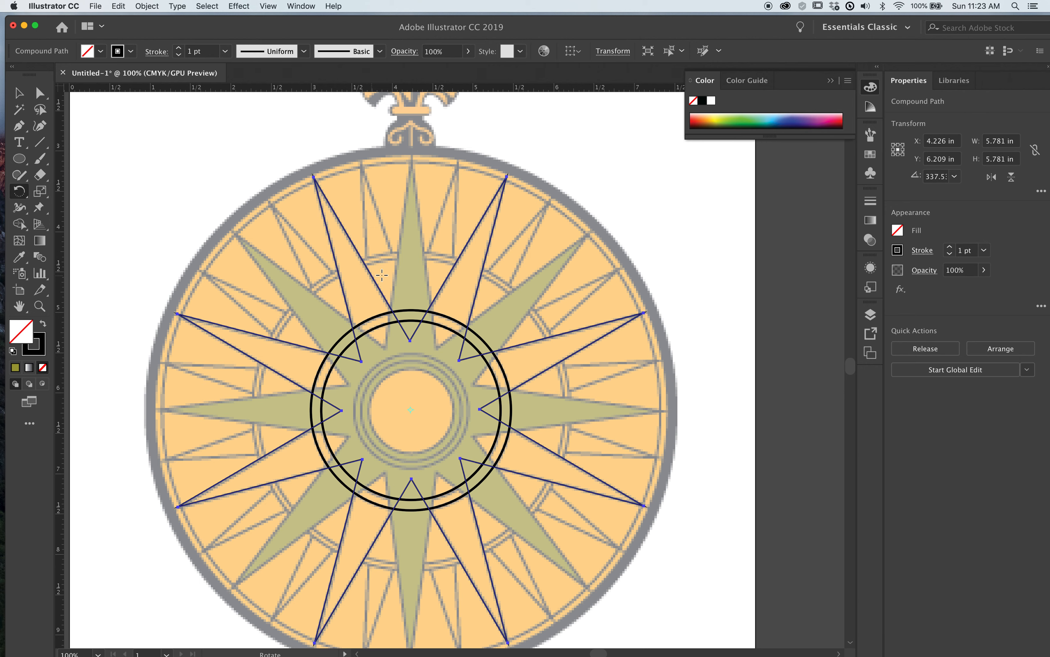
pyautogui.click(39, 91)
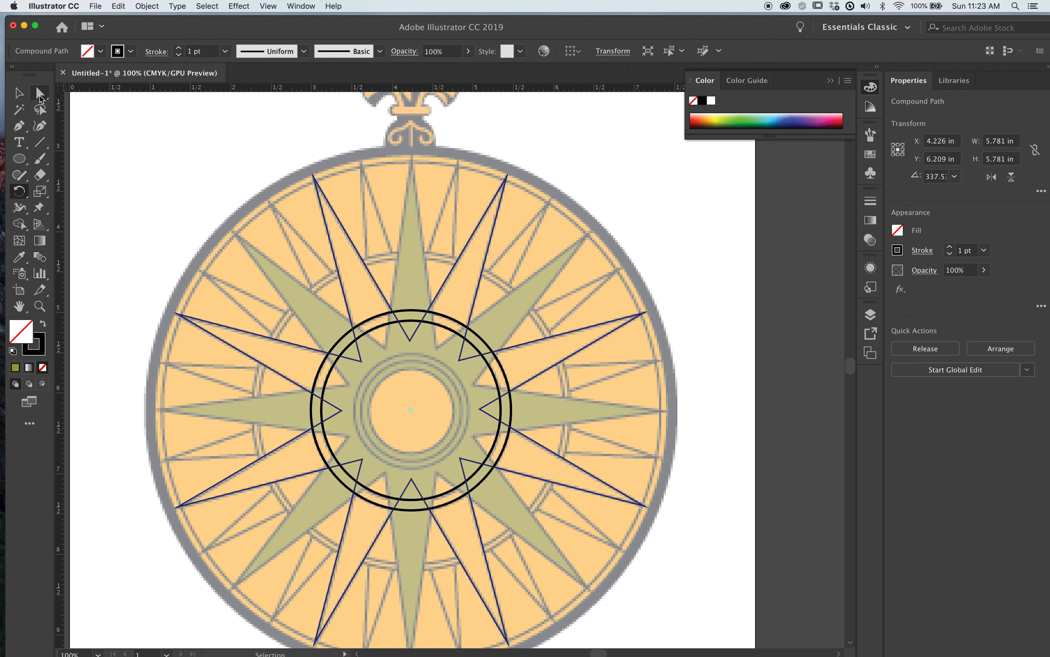
pyautogui.click(409, 410)
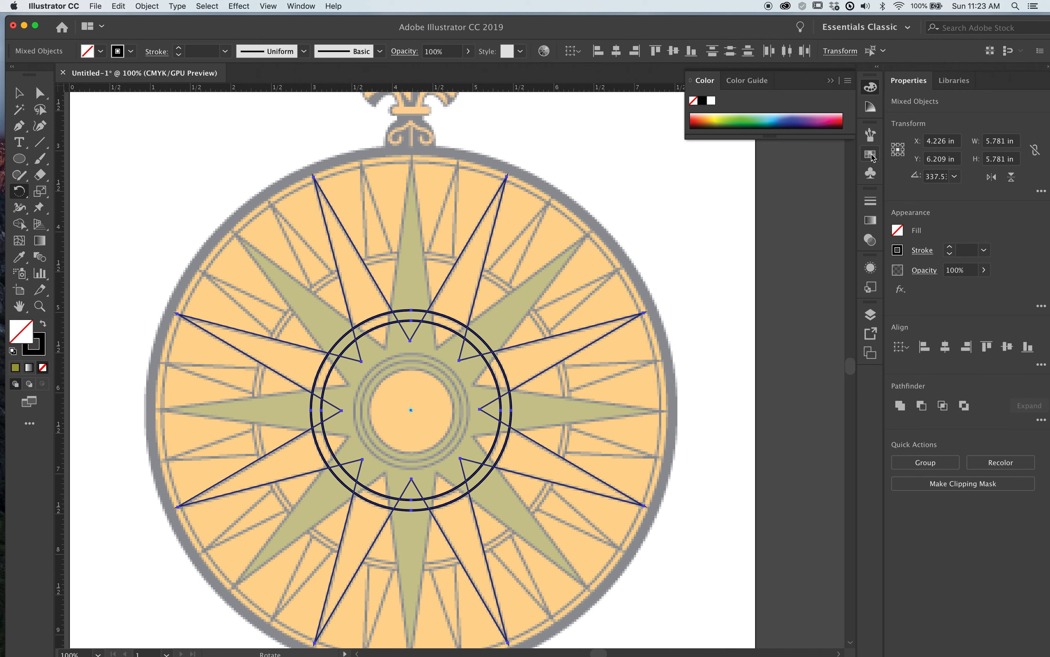
pyautogui.click(737, 171)
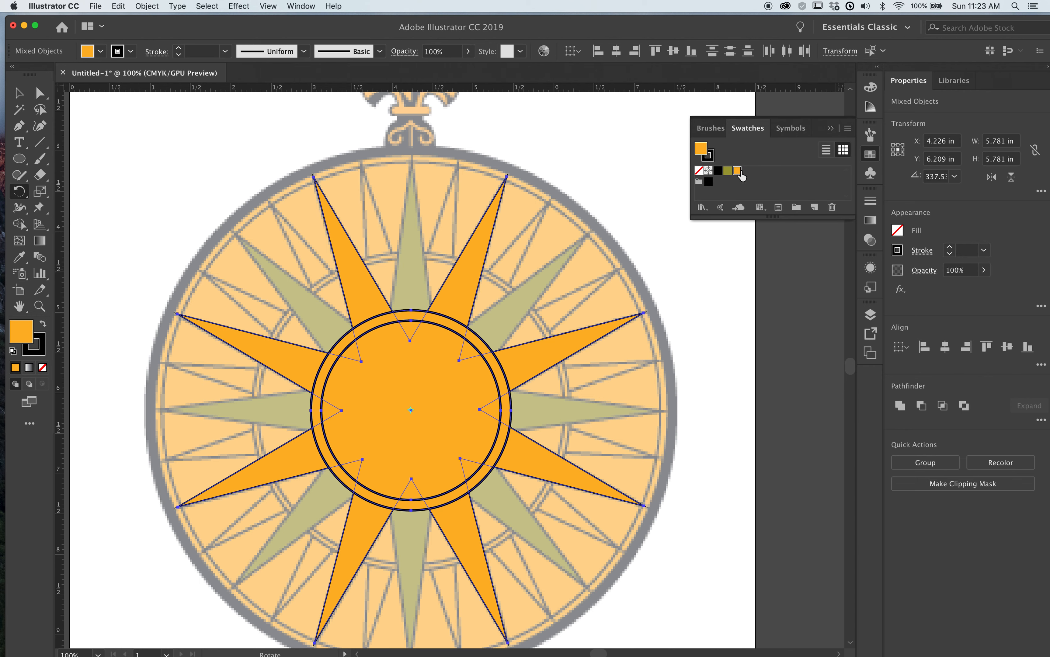
pyautogui.click(736, 171)
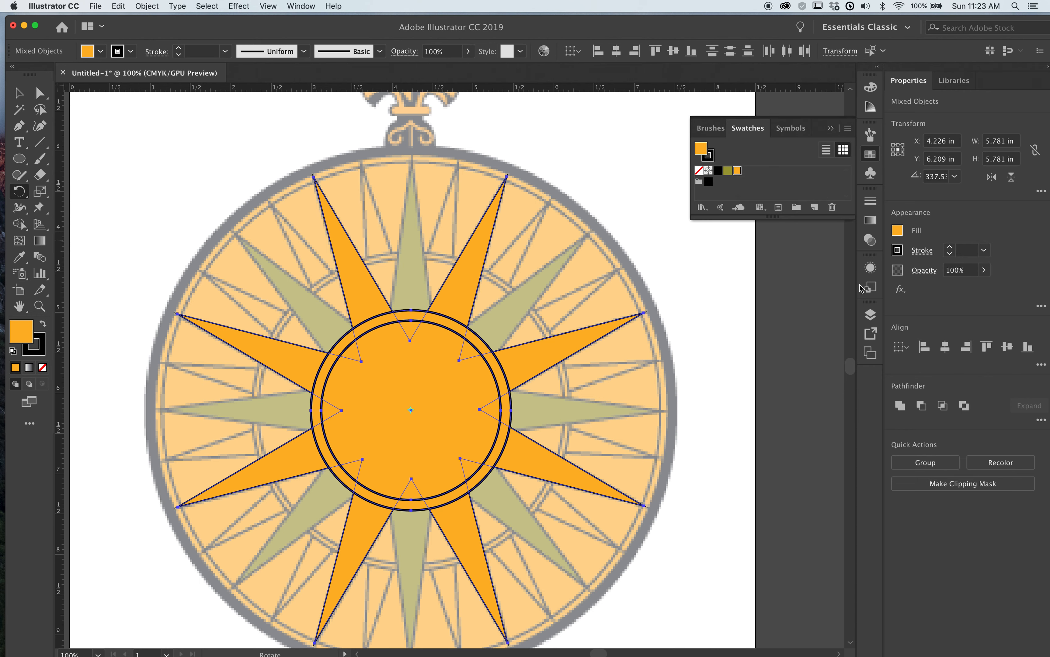
pyautogui.moveTo(870, 314)
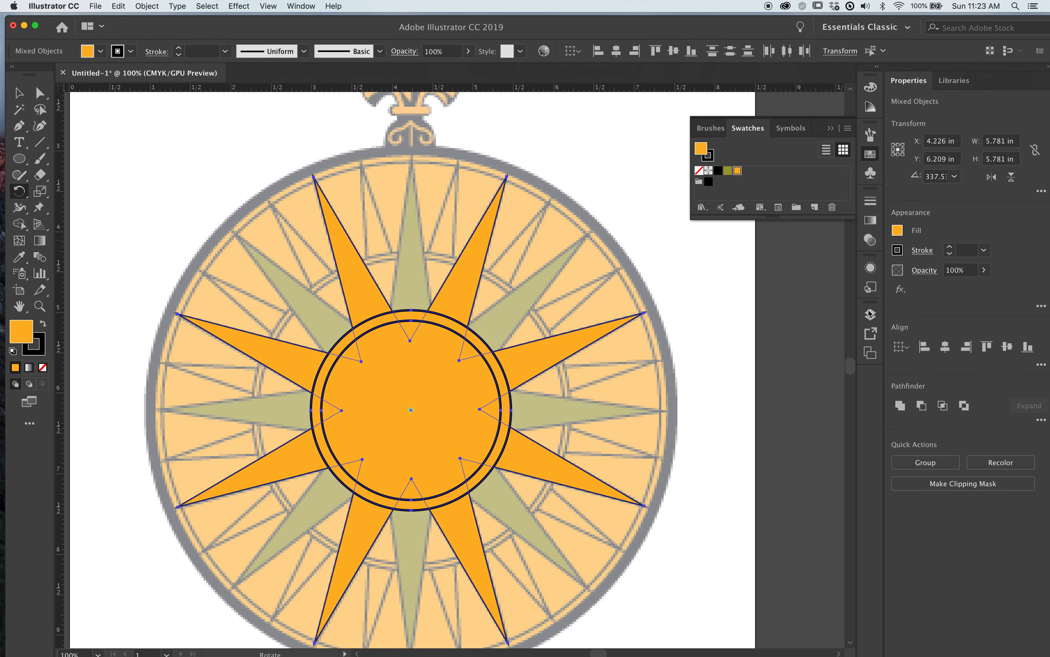
pyautogui.click(870, 314)
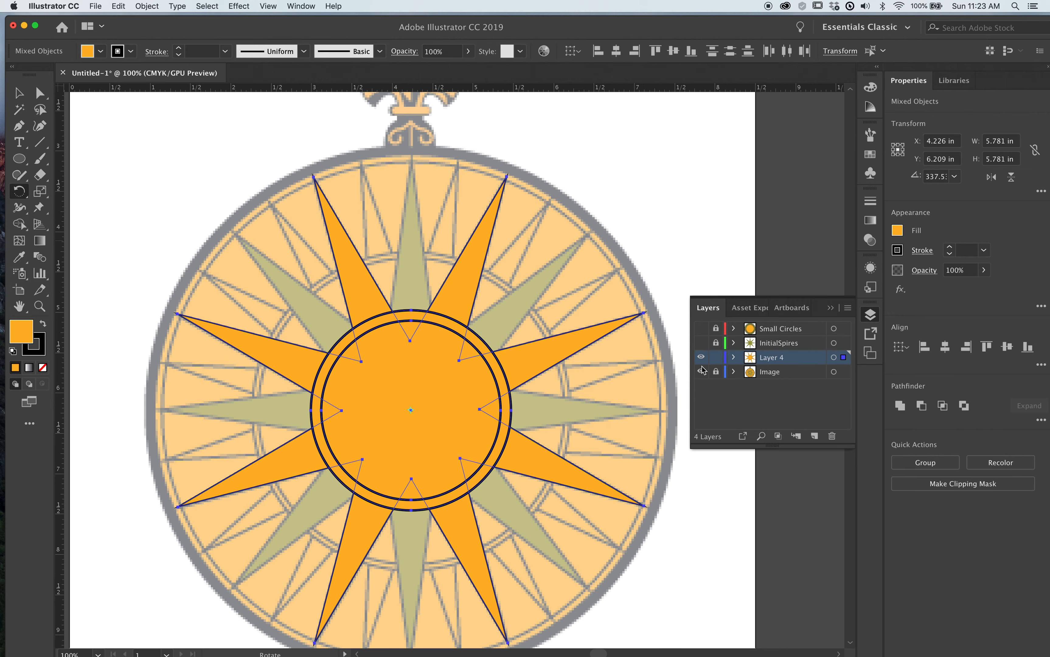
# Hide the traced reference image, then restore visibility of all layers
pyautogui.click(701, 357)
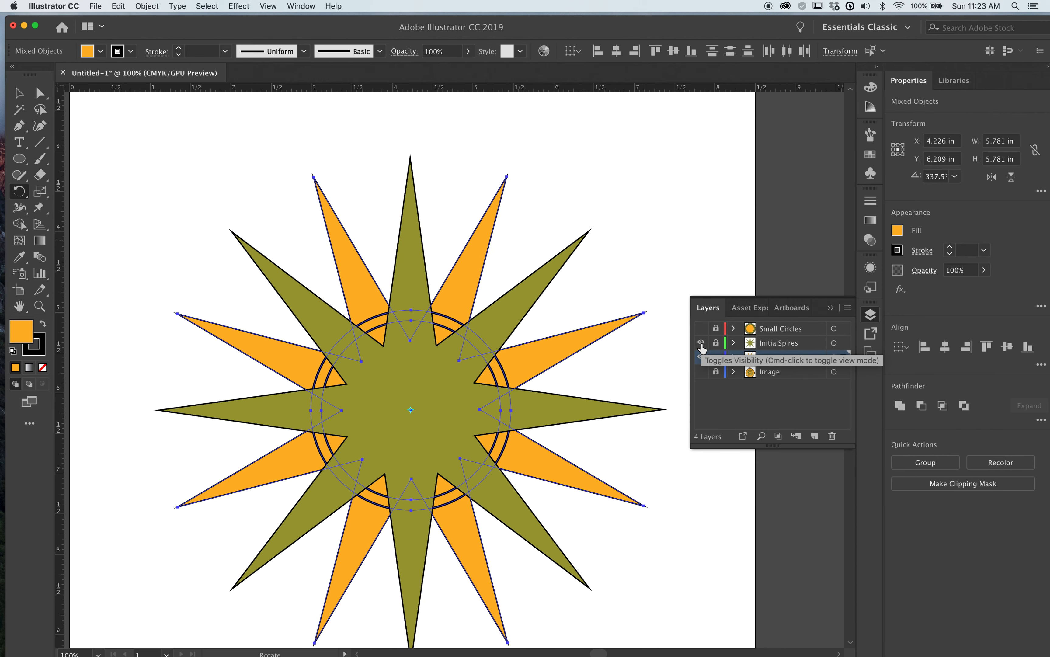
pyautogui.click(701, 357)
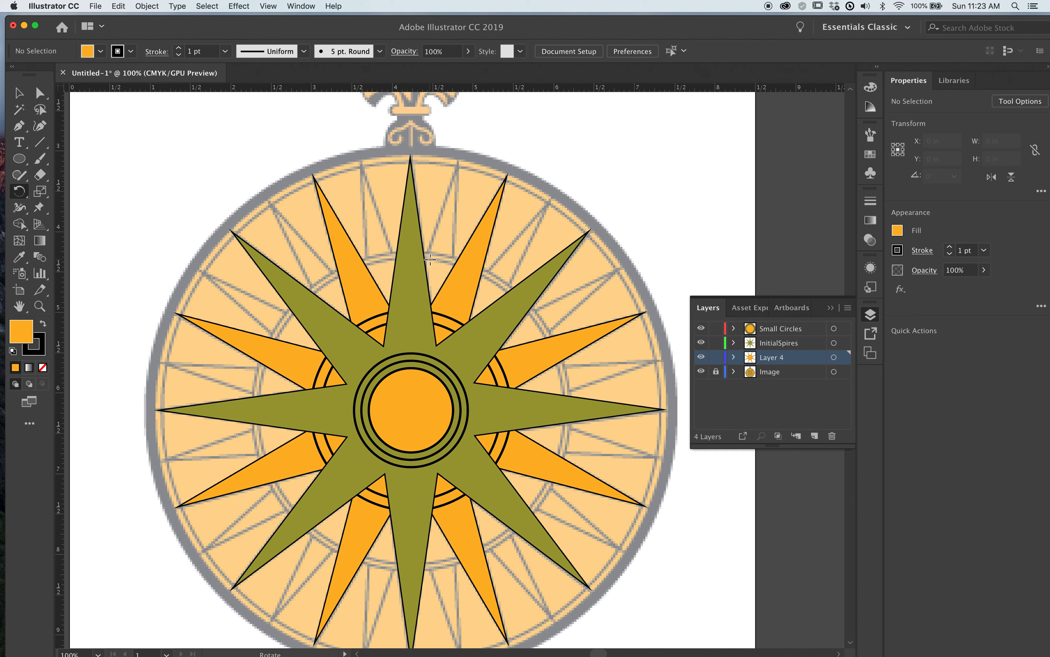
pyautogui.moveTo(347, 275)
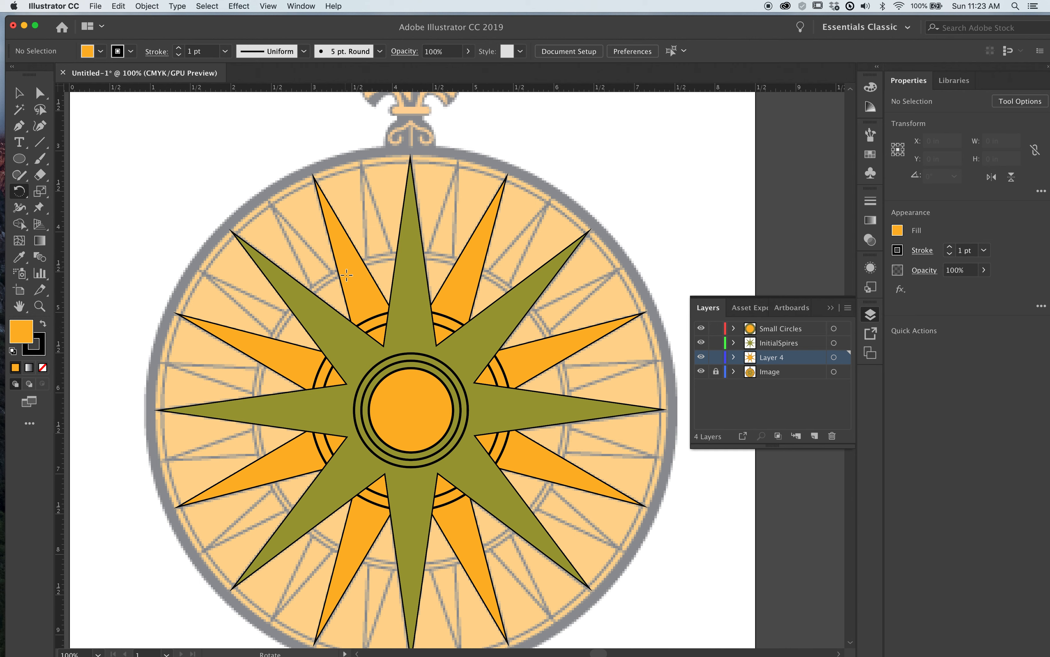
pyautogui.moveTo(368, 309)
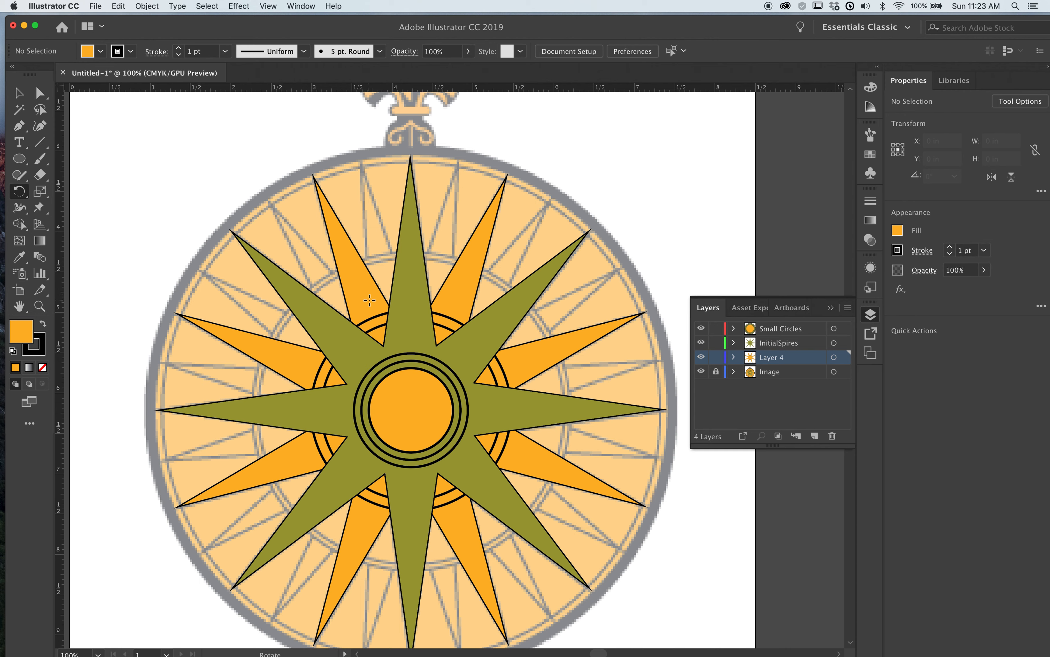
pyautogui.moveTo(377, 241)
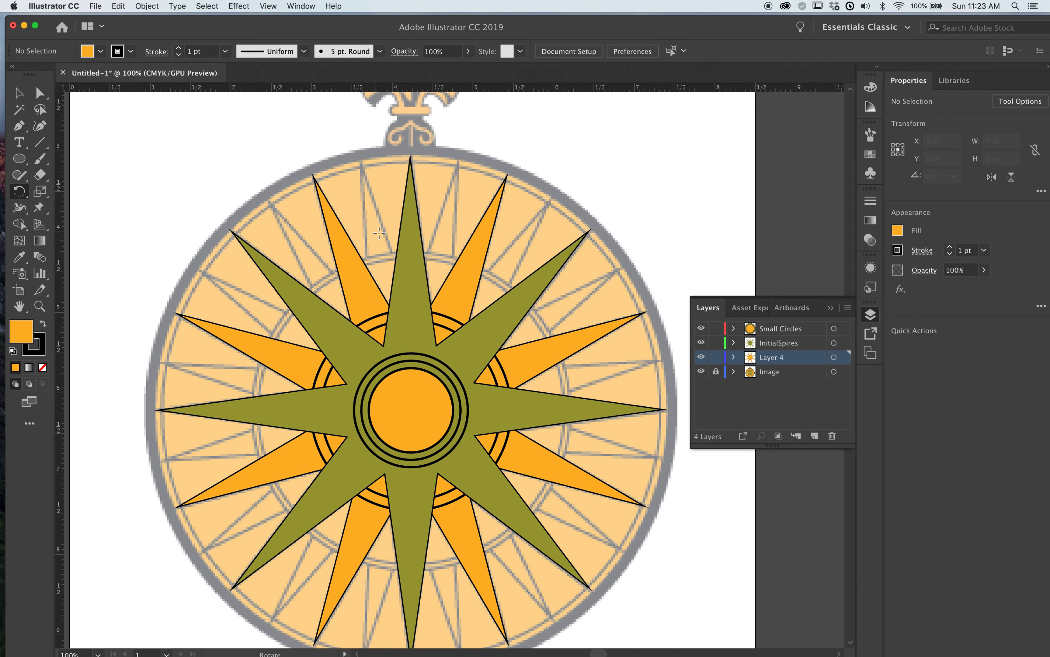
pyautogui.moveTo(523, 256)
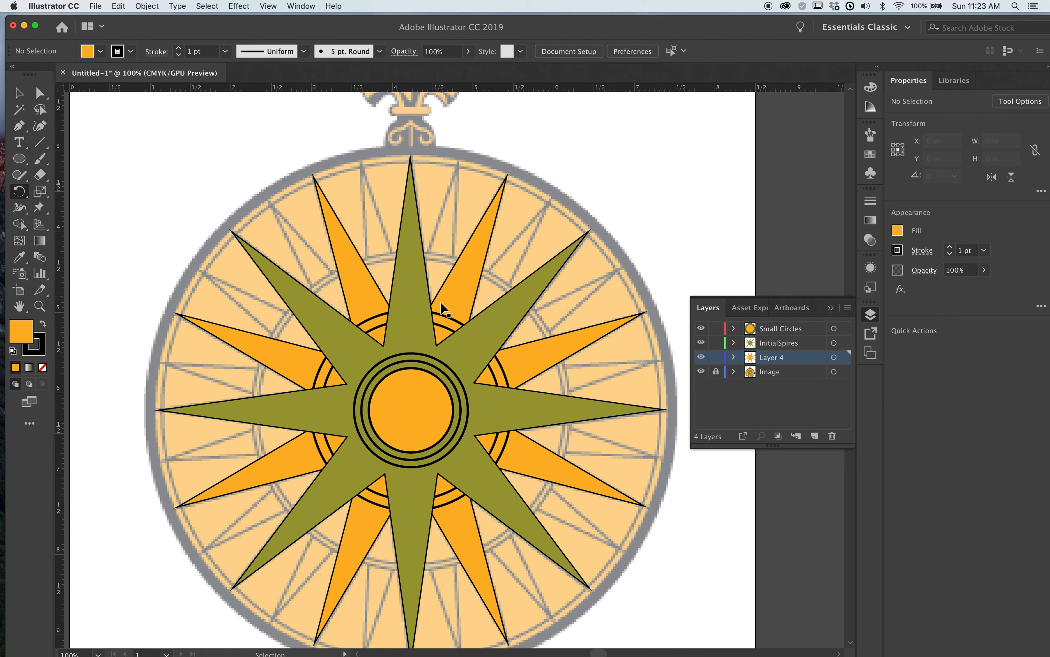
# Create Layer 5 and scale a copy of the black ring outward into a gold disc about 3.9 inches wide
pyautogui.click(814, 436)
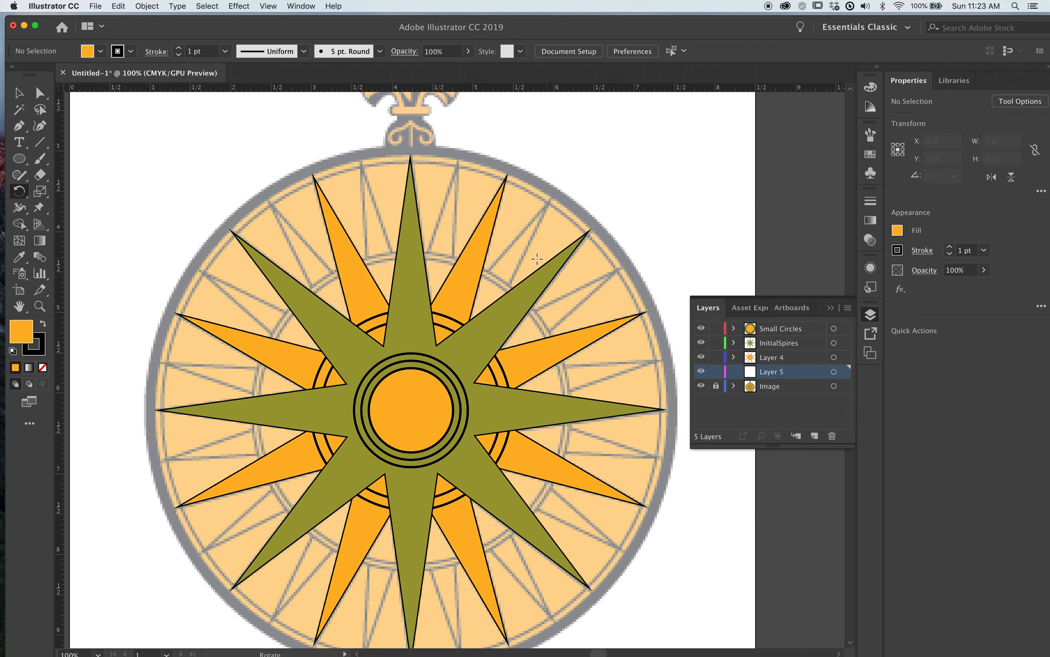
pyautogui.click(410, 409)
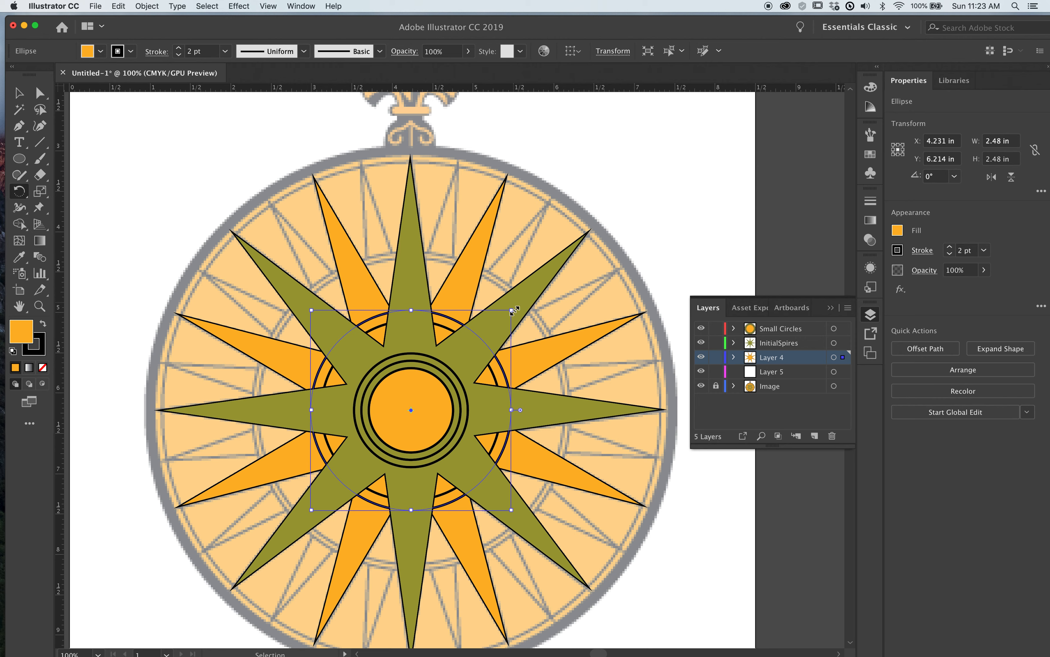
pyautogui.moveTo(516, 309); pyautogui.dragTo(512, 311)
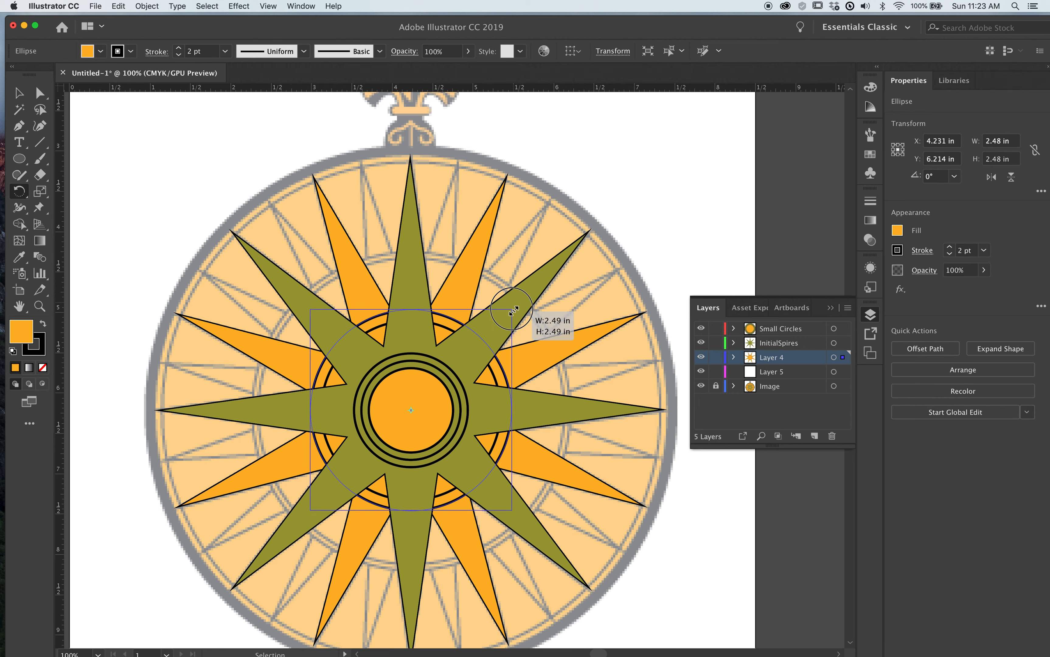
pyautogui.moveTo(512, 310); pyautogui.dragTo(594, 253)
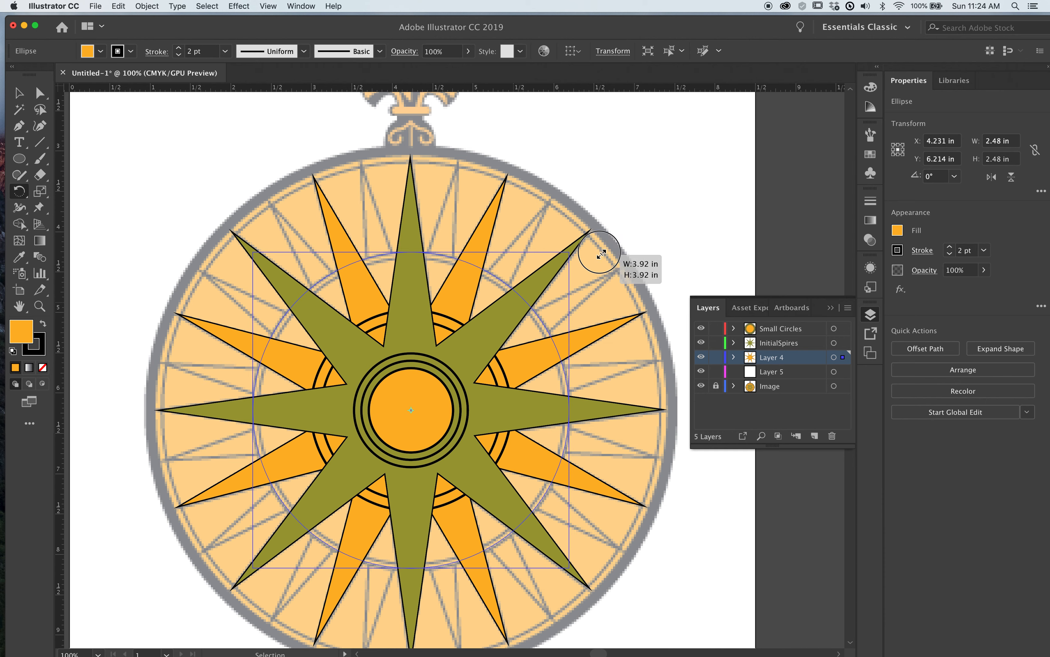
pyautogui.moveTo(599, 253); pyautogui.dragTo(569, 251)
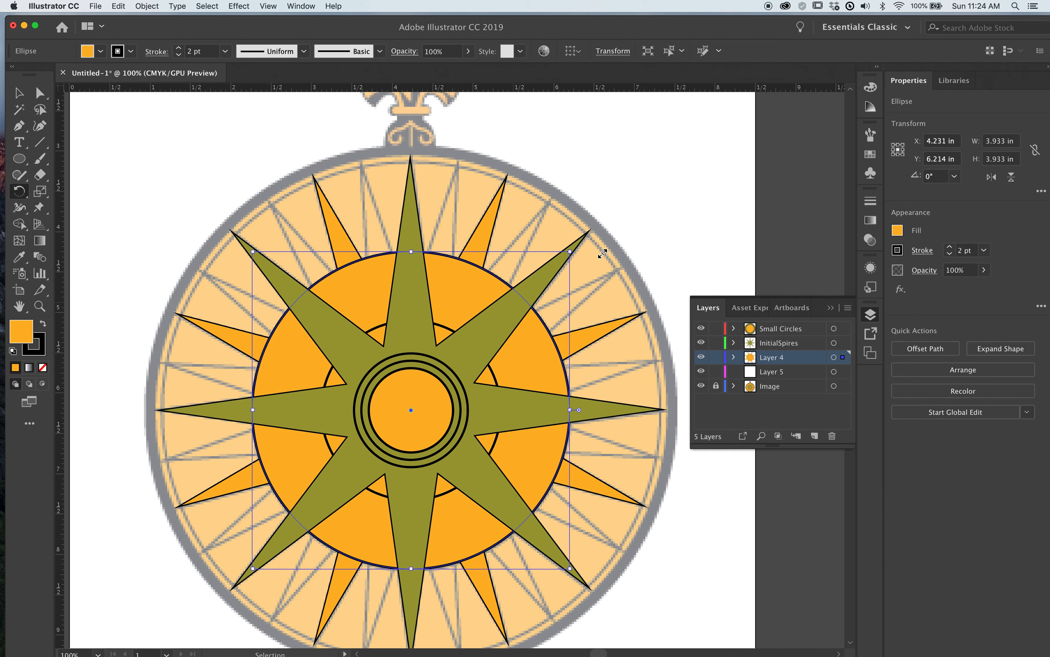
pyautogui.moveTo(584, 262)
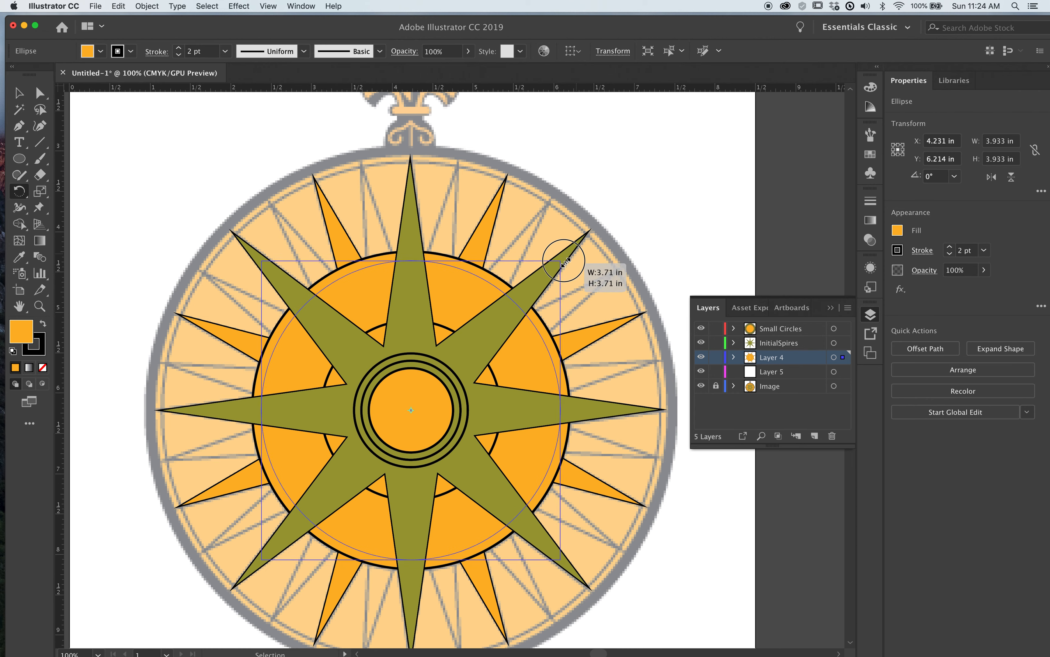
# Fine-tune the disc size, move it onto Layer 5 and add a slightly smaller ring inside its edge
pyautogui.moveTo(562, 257); pyautogui.dragTo(570, 252)
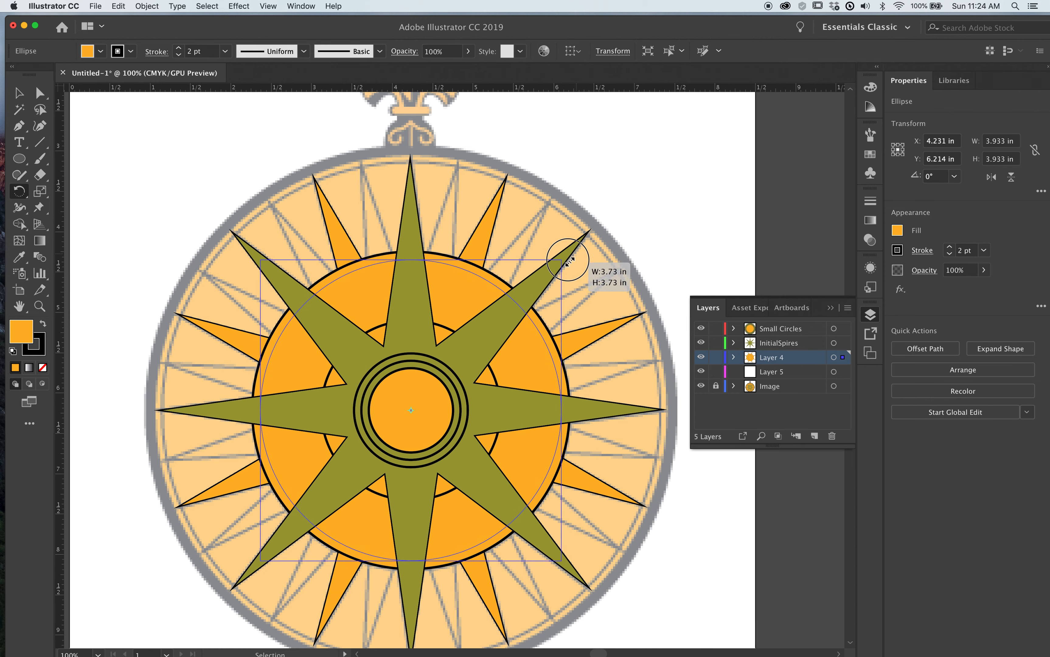
pyautogui.moveTo(569, 260); pyautogui.dragTo(568, 260)
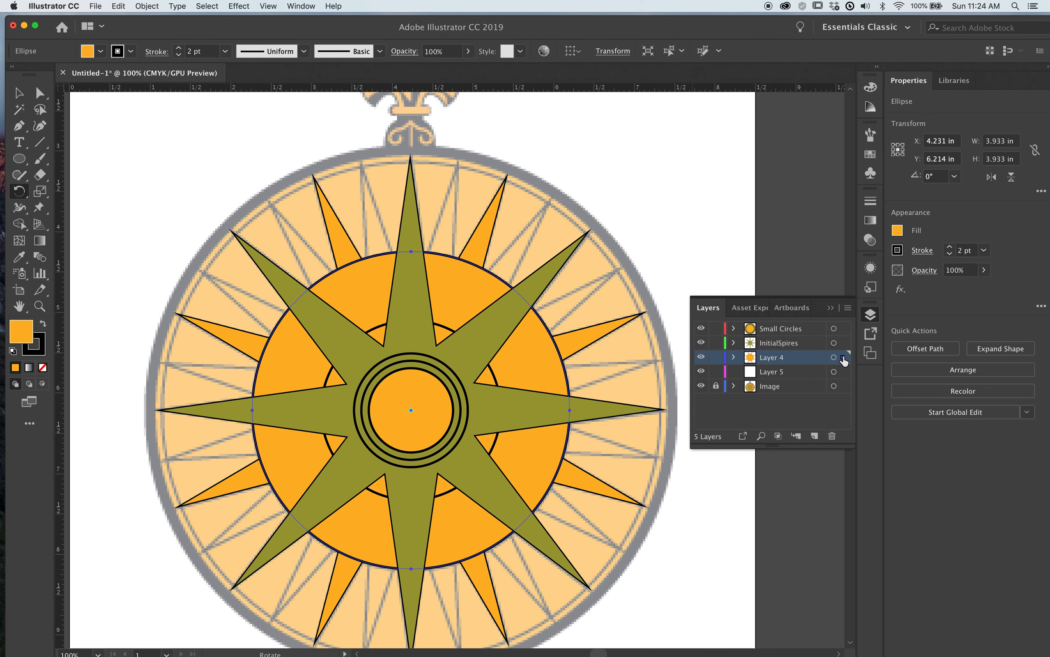
pyautogui.click(792, 372)
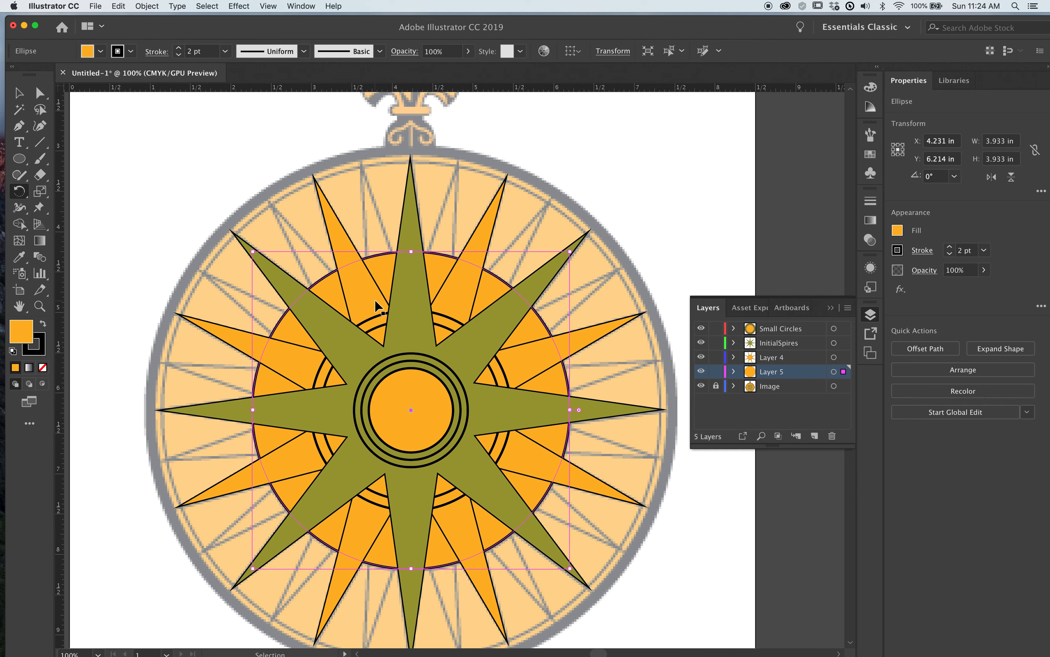
pyautogui.moveTo(567, 264)
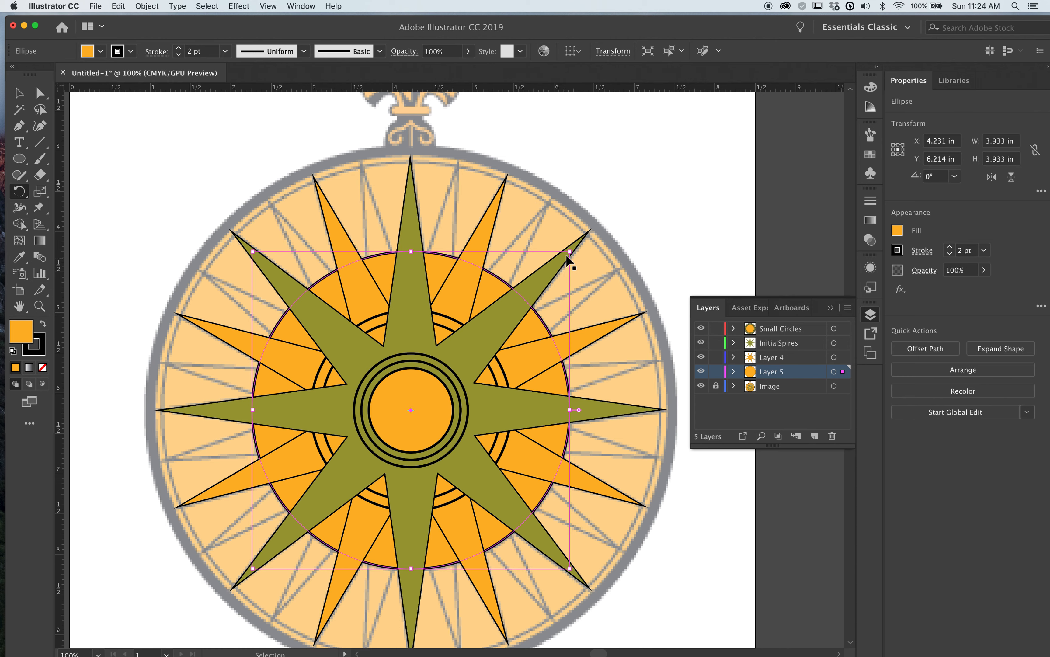
pyautogui.moveTo(569, 257); pyautogui.dragTo(570, 261)
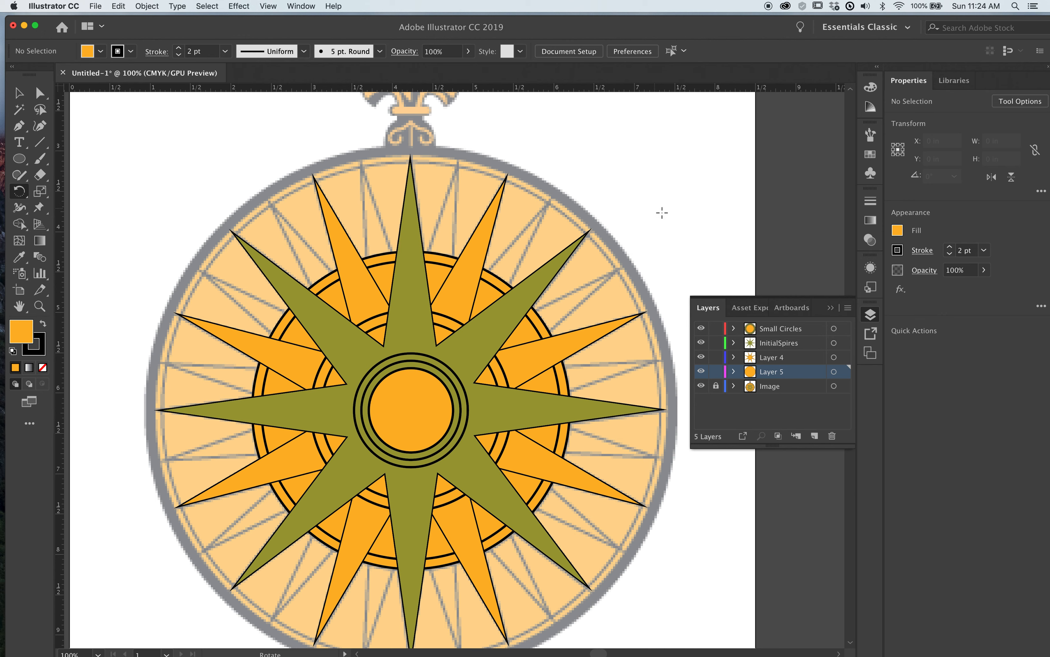
pyautogui.moveTo(700, 331)
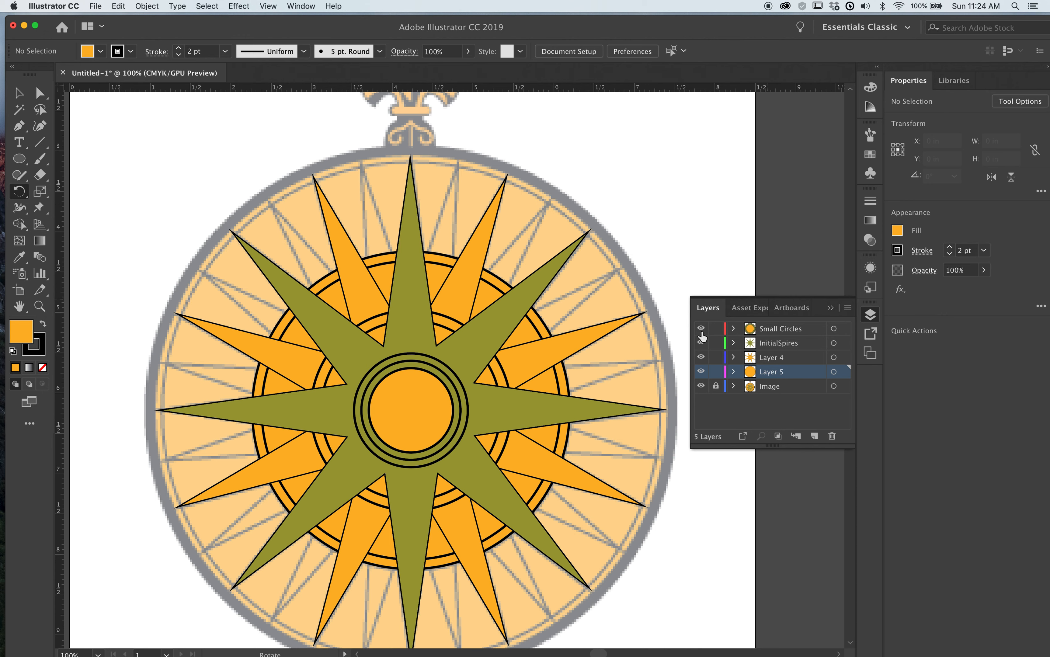
# Hide the Small Circles and InitialSpires layers, then rotate the gold 16-point star to match the traced spires
pyautogui.click(700, 329)
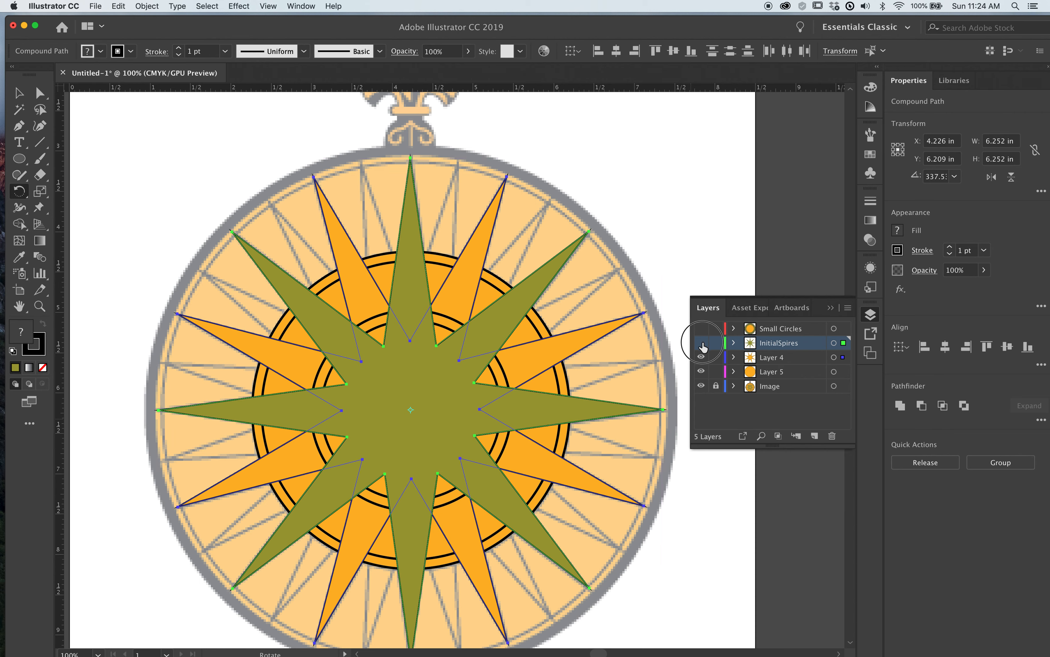
pyautogui.click(700, 343)
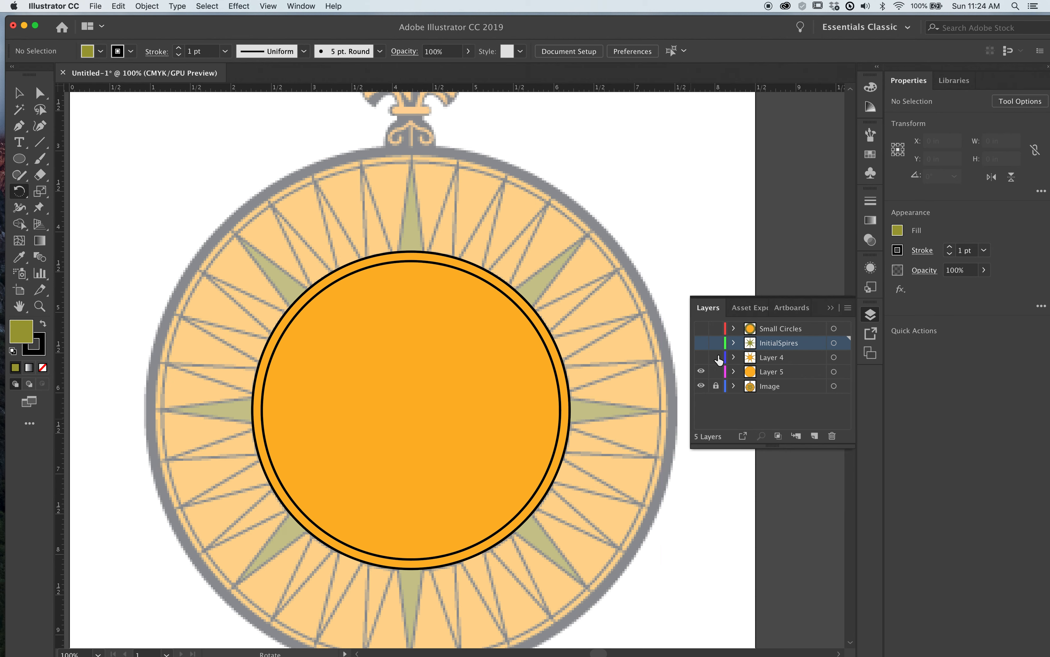
pyautogui.click(783, 372)
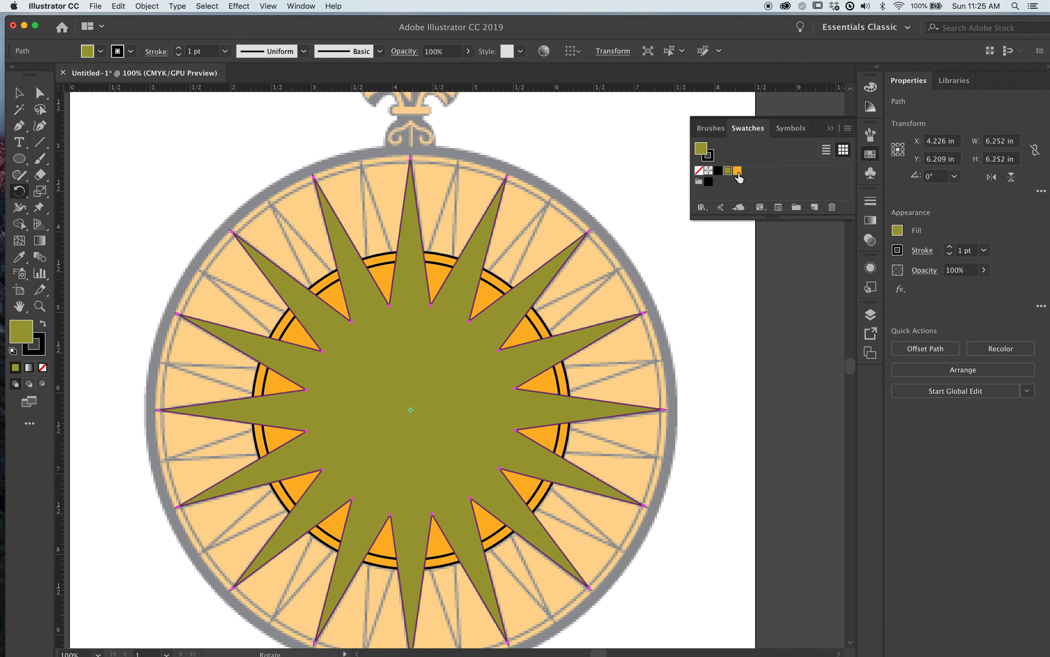
pyautogui.click(737, 171)
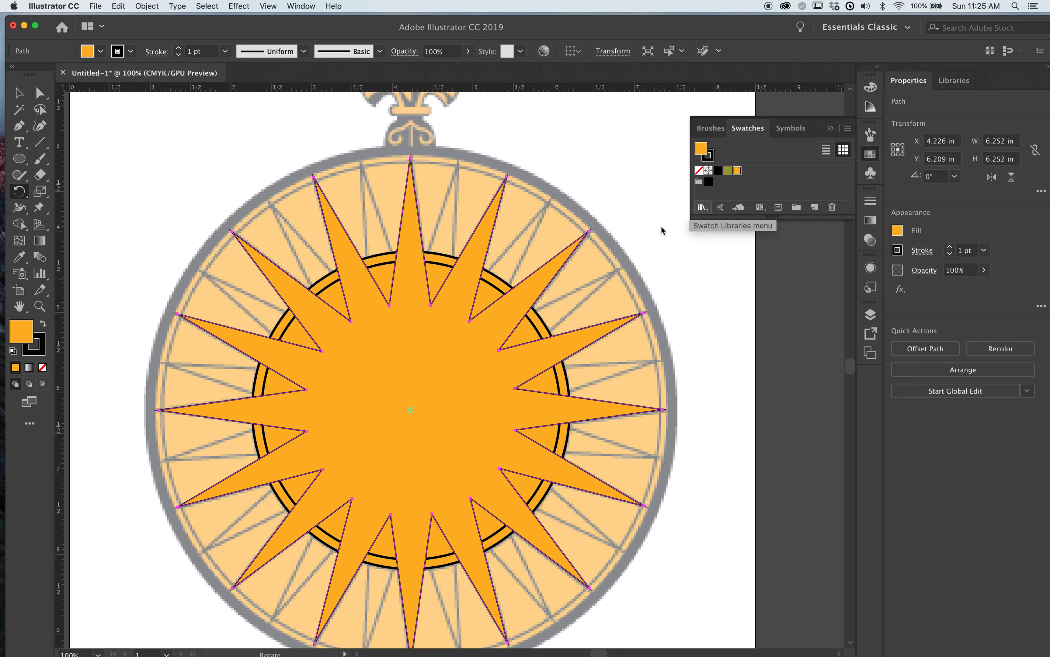
pyautogui.moveTo(401, 403)
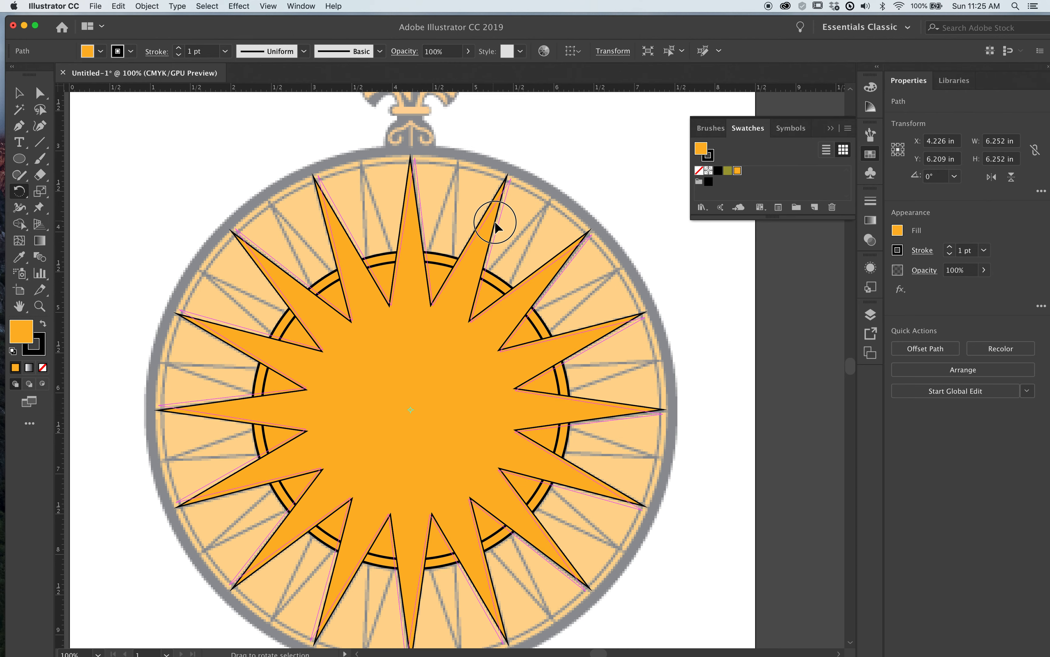
pyautogui.moveTo(495, 224); pyautogui.dragTo(526, 241)
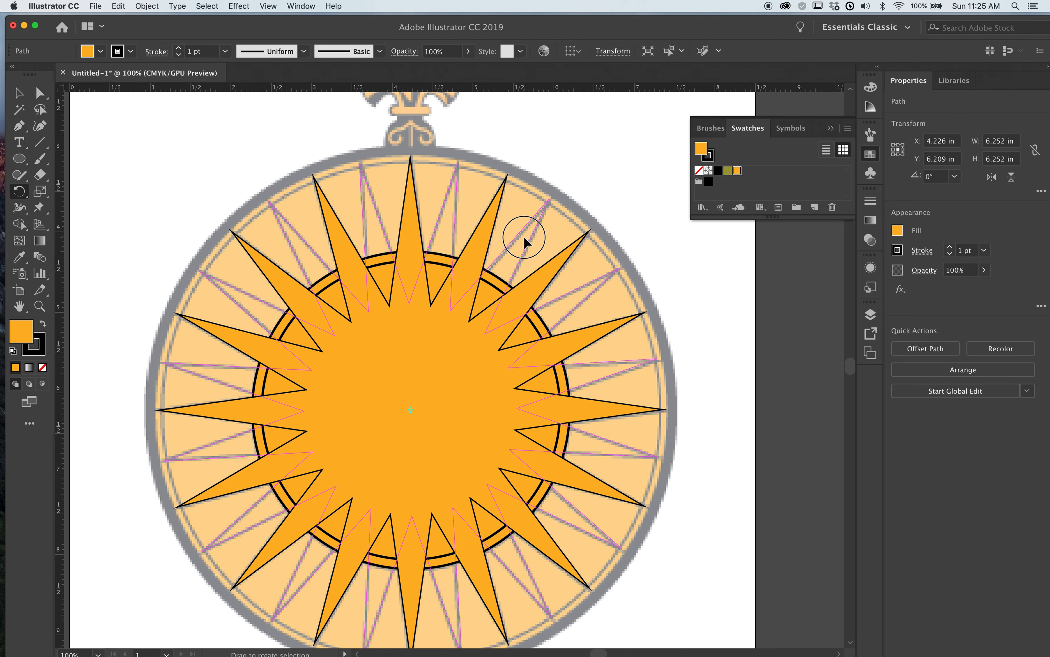
pyautogui.moveTo(525, 237); pyautogui.dragTo(526, 220)
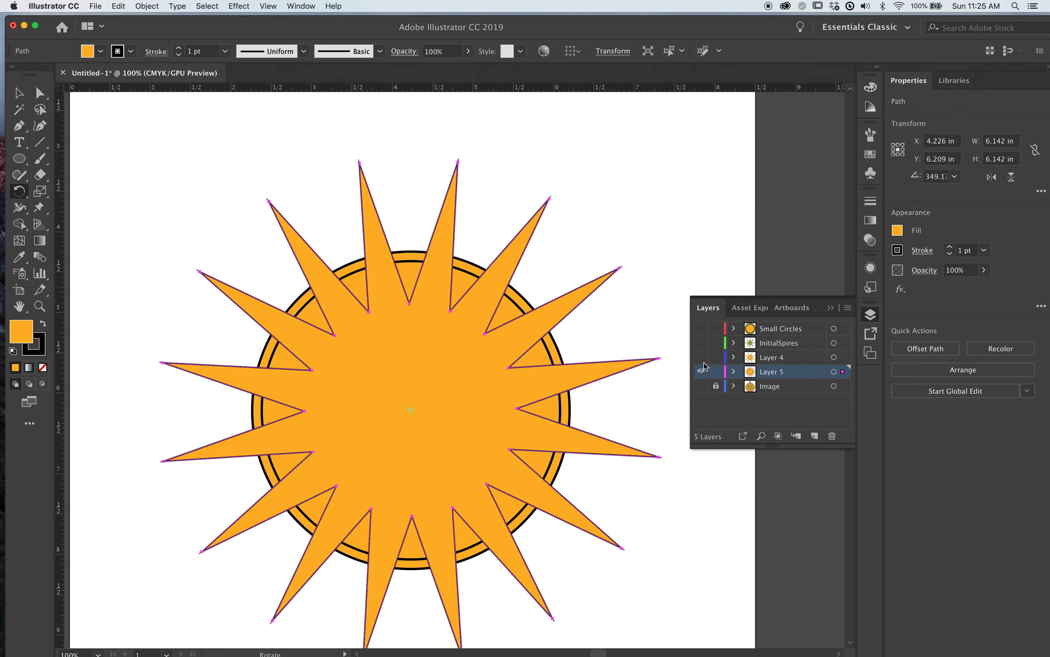
# Toggle layer visibility to compare against the traced compass, then select the gold 16-point star
pyautogui.click(700, 343)
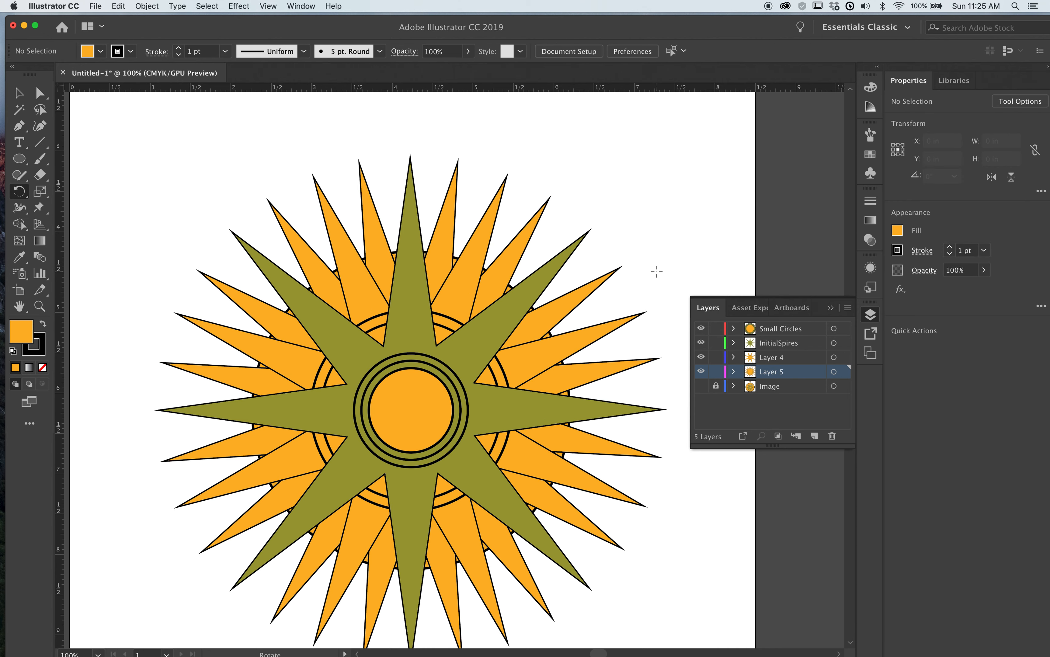
pyautogui.moveTo(701, 371)
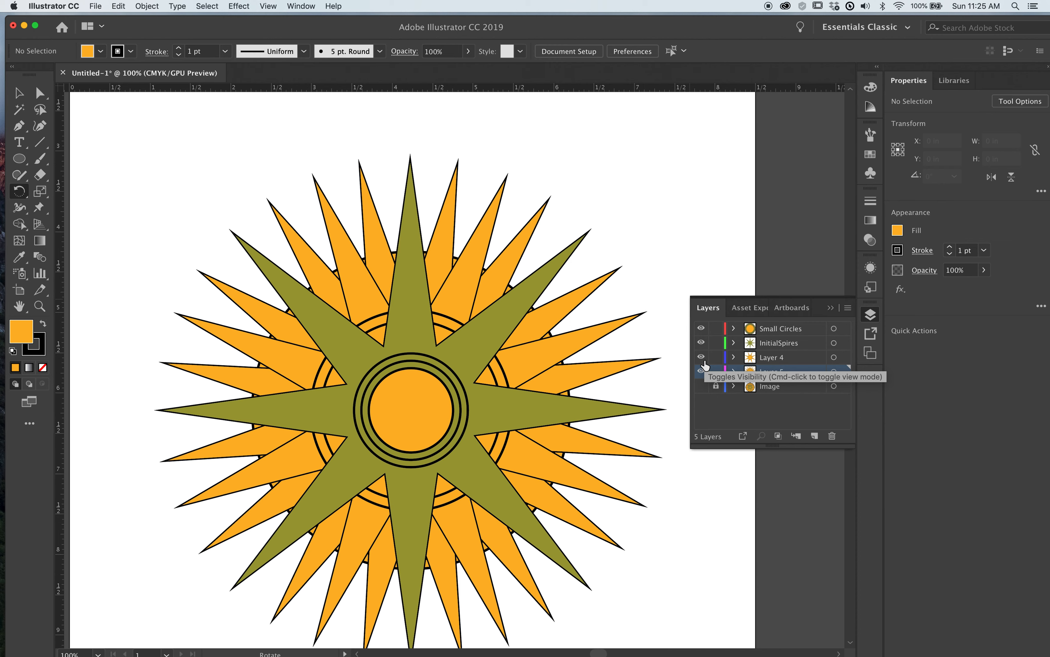
pyautogui.click(701, 371)
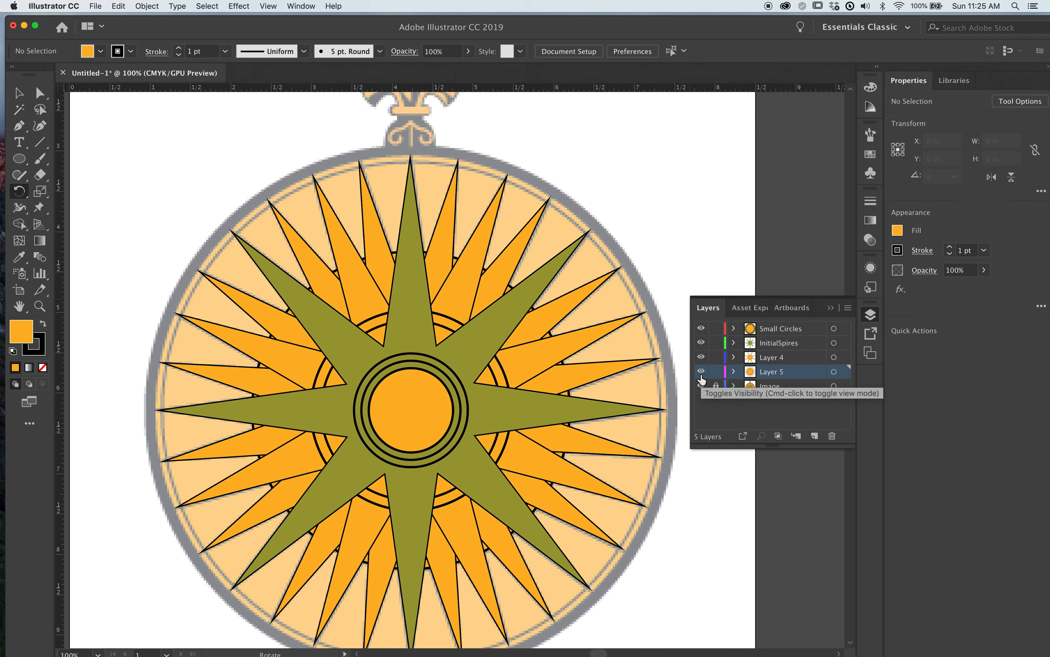
pyautogui.click(700, 328)
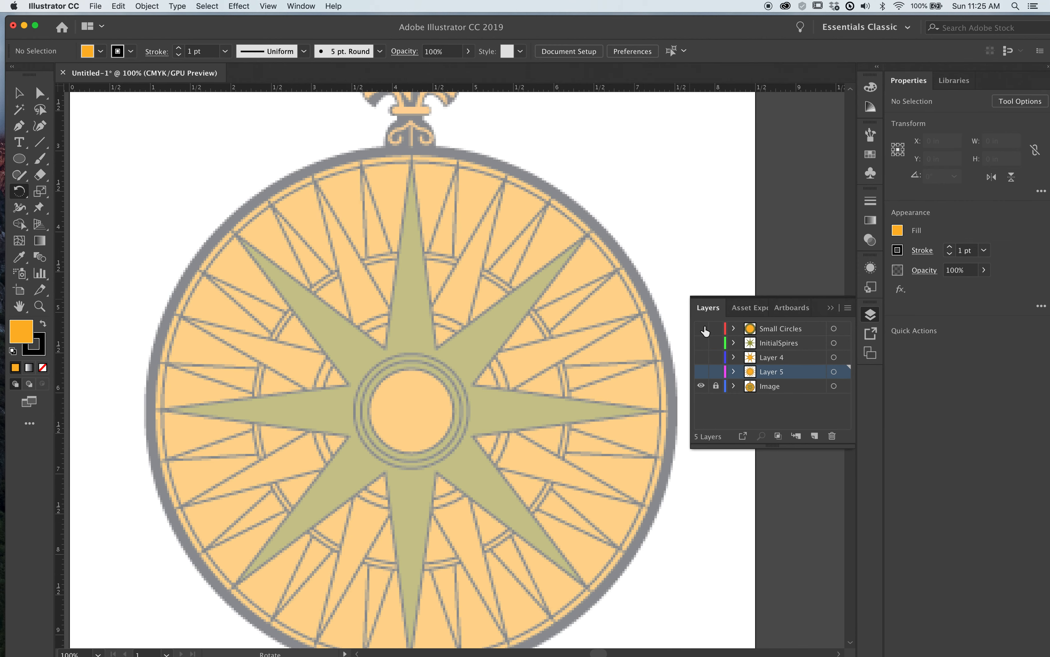
pyautogui.click(700, 329)
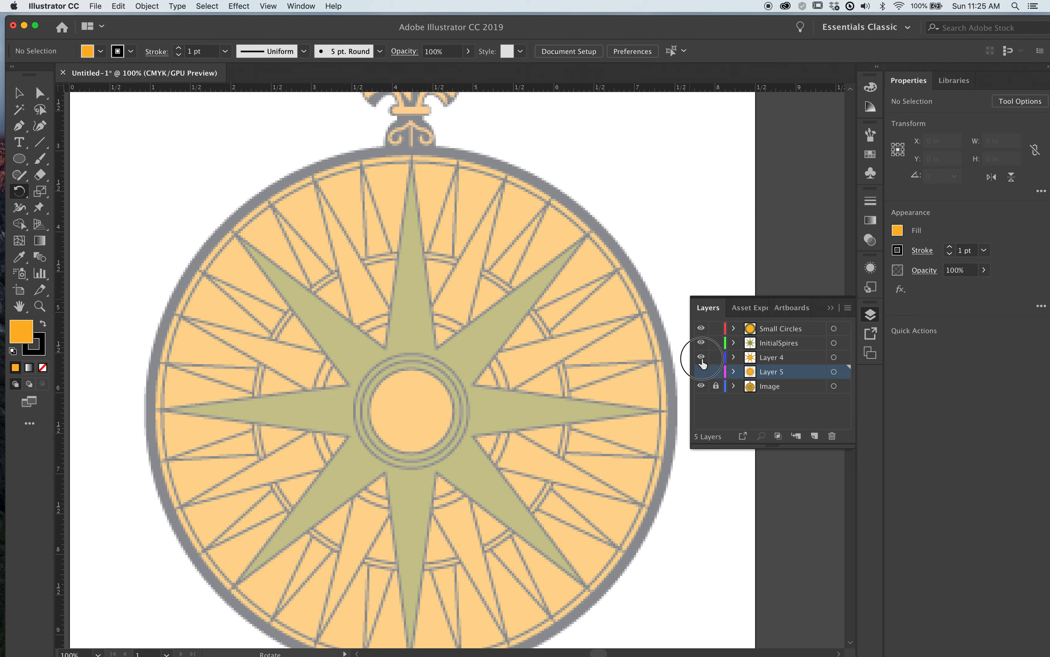
pyautogui.click(700, 357)
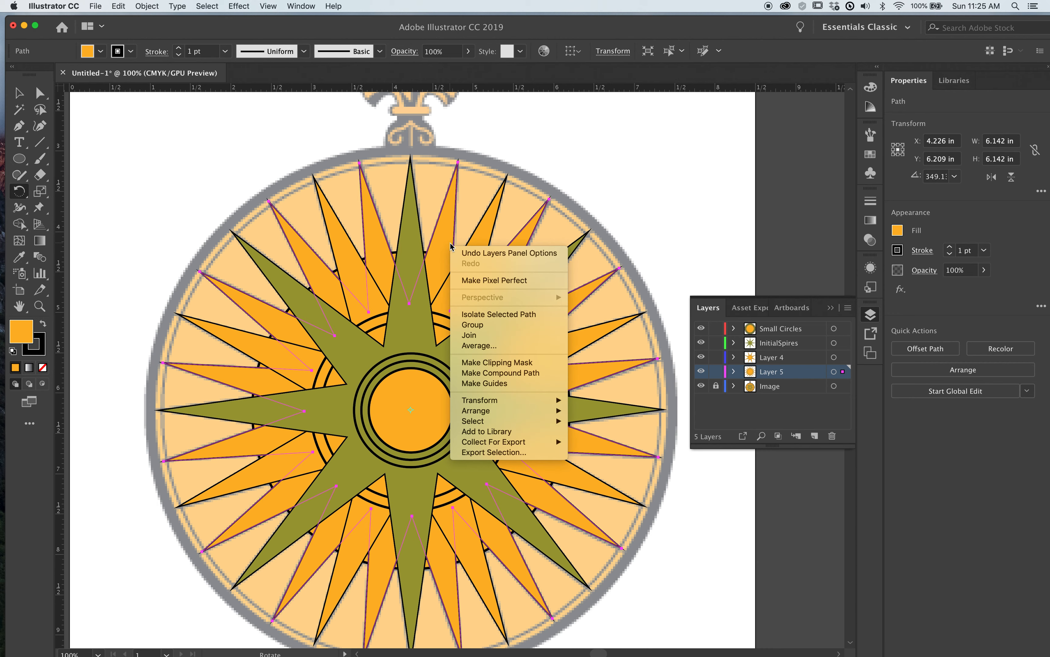
pyautogui.moveTo(488, 410)
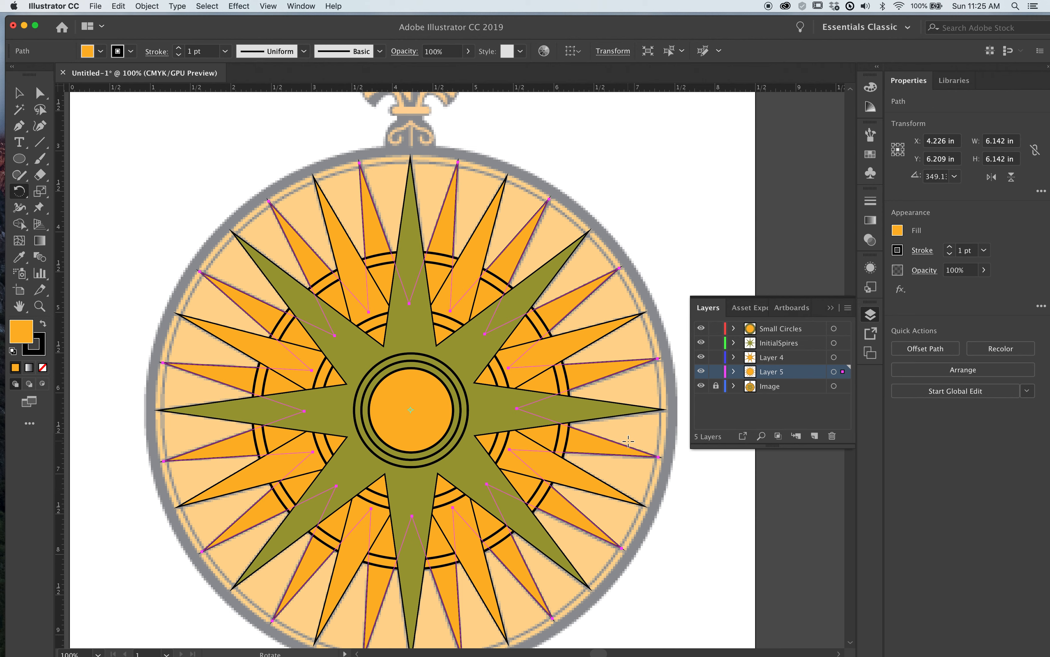
pyautogui.moveTo(626, 204)
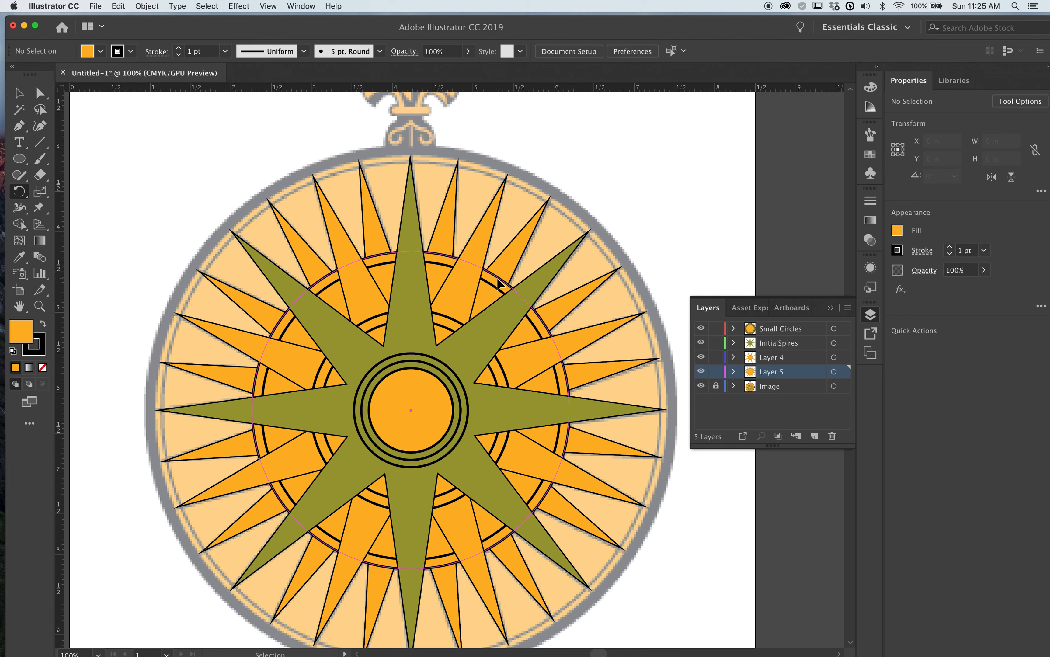
# Draw a gold circle about 6.46 in wide from the compass centre, matched to the outer edge
pyautogui.click(497, 285)
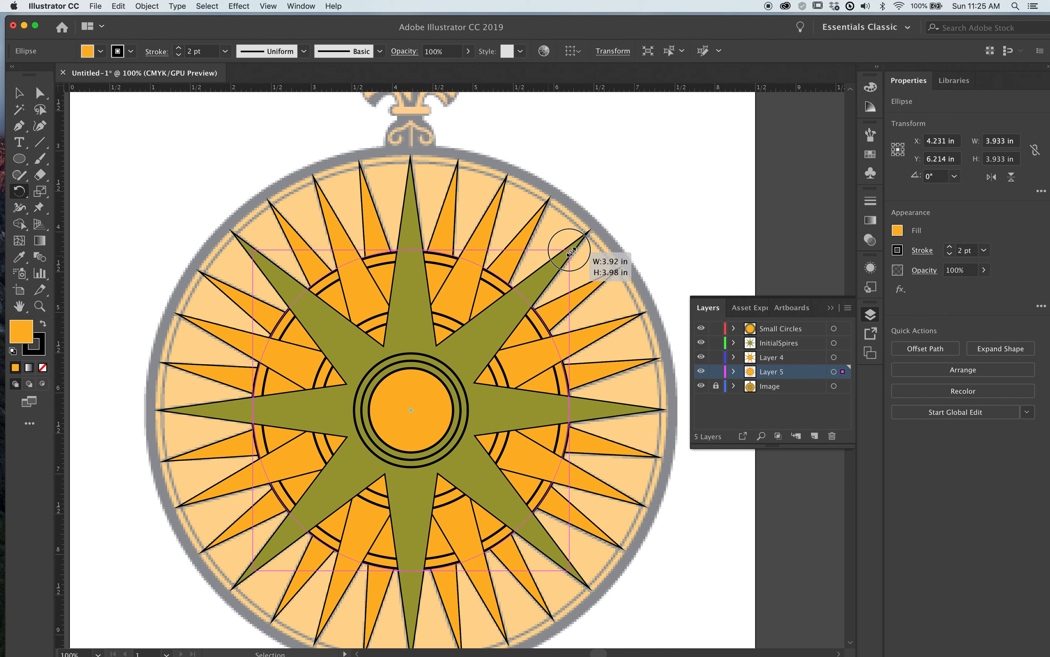
pyautogui.moveTo(569, 249); pyautogui.dragTo(720, 147)
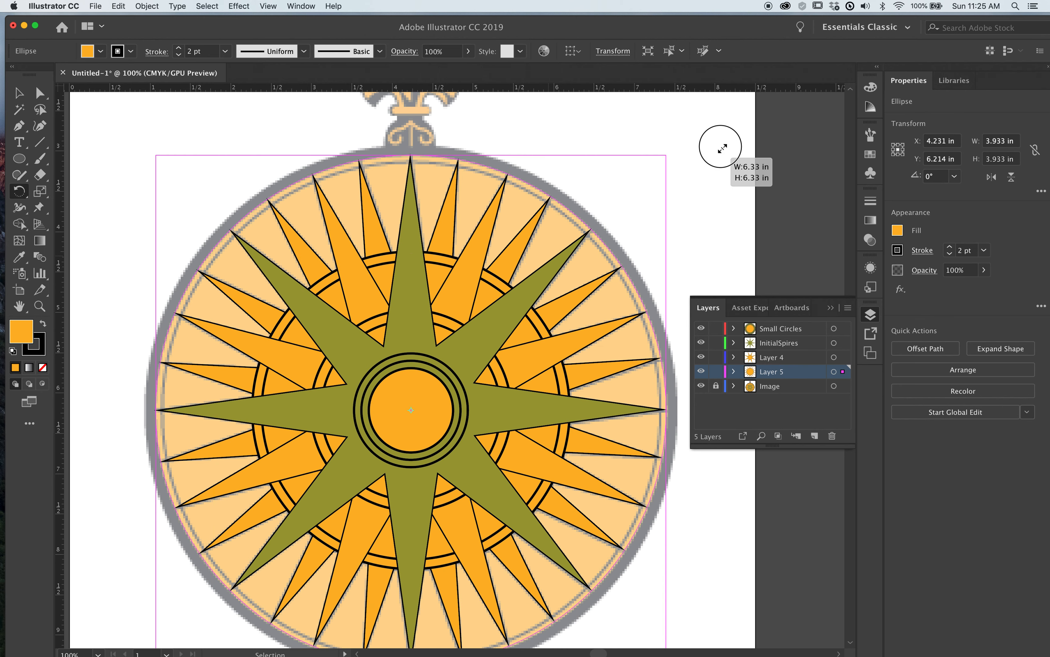
pyautogui.moveTo(720, 147); pyautogui.dragTo(726, 151)
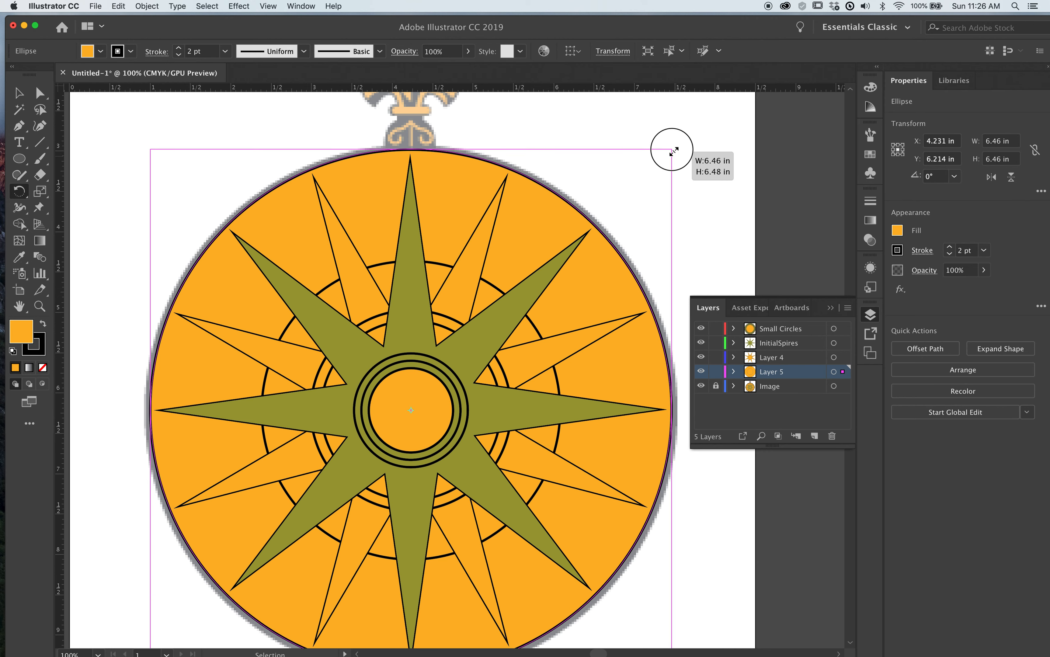
pyautogui.moveTo(672, 148); pyautogui.dragTo(667, 160)
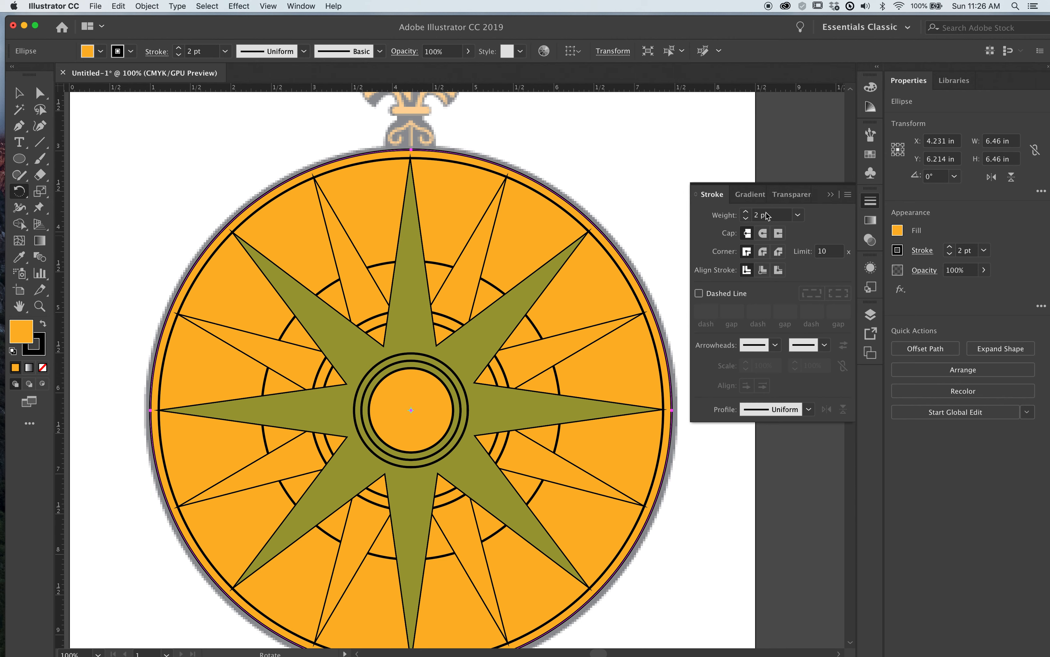
# Thicken the disc's black stroke to 5 pt, checking it briefly in Outline view
pyautogui.click(744, 211)
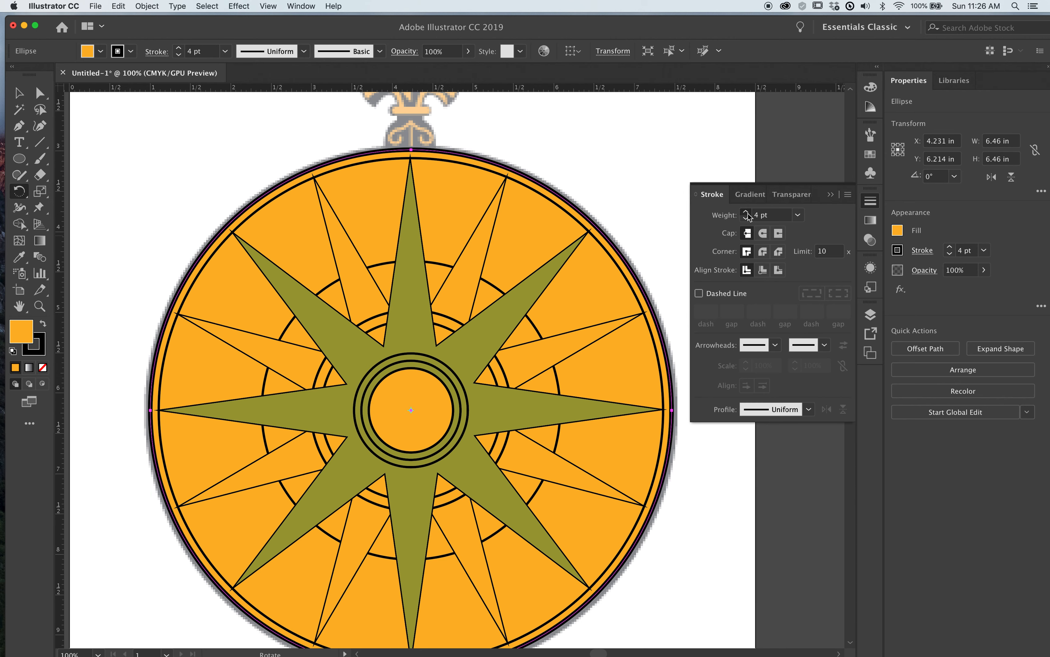
pyautogui.click(744, 212)
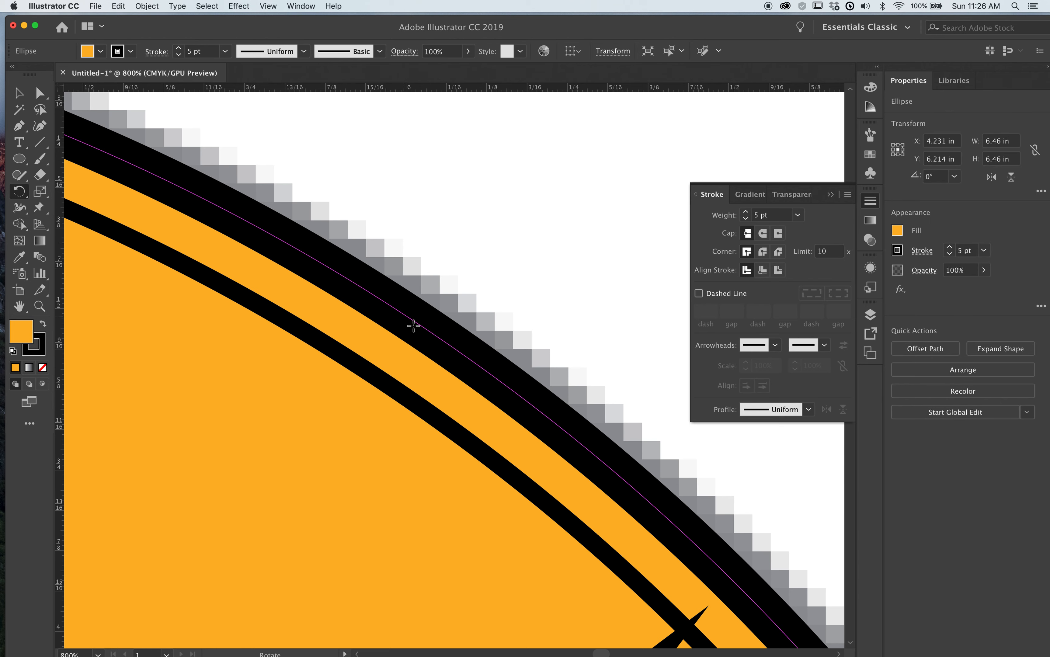
pyautogui.moveTo(437, 345)
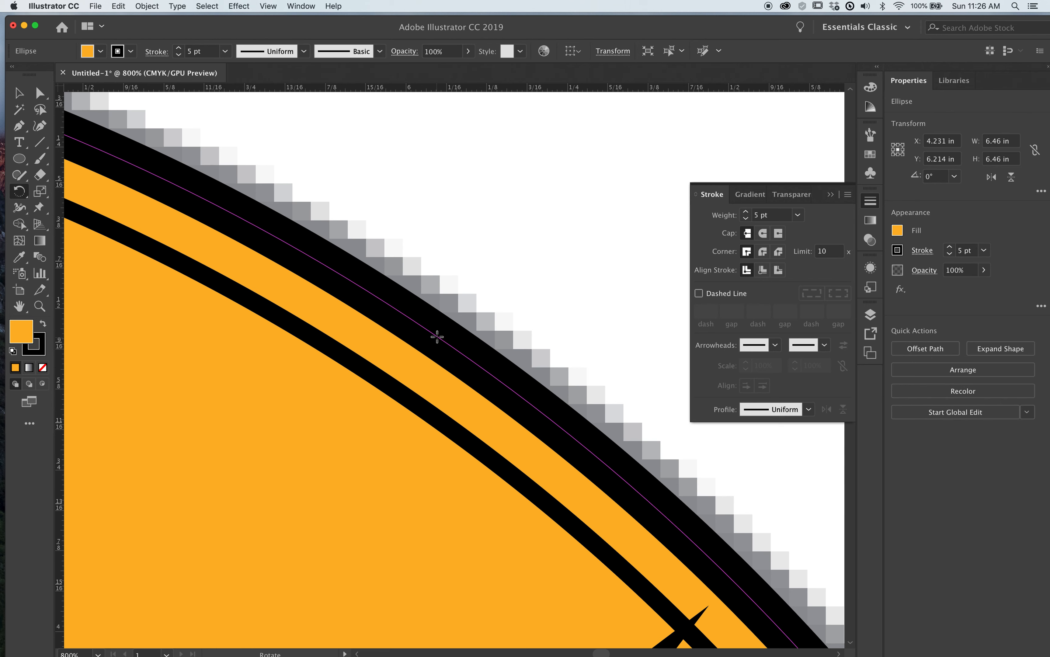
pyautogui.press('cmd+y')
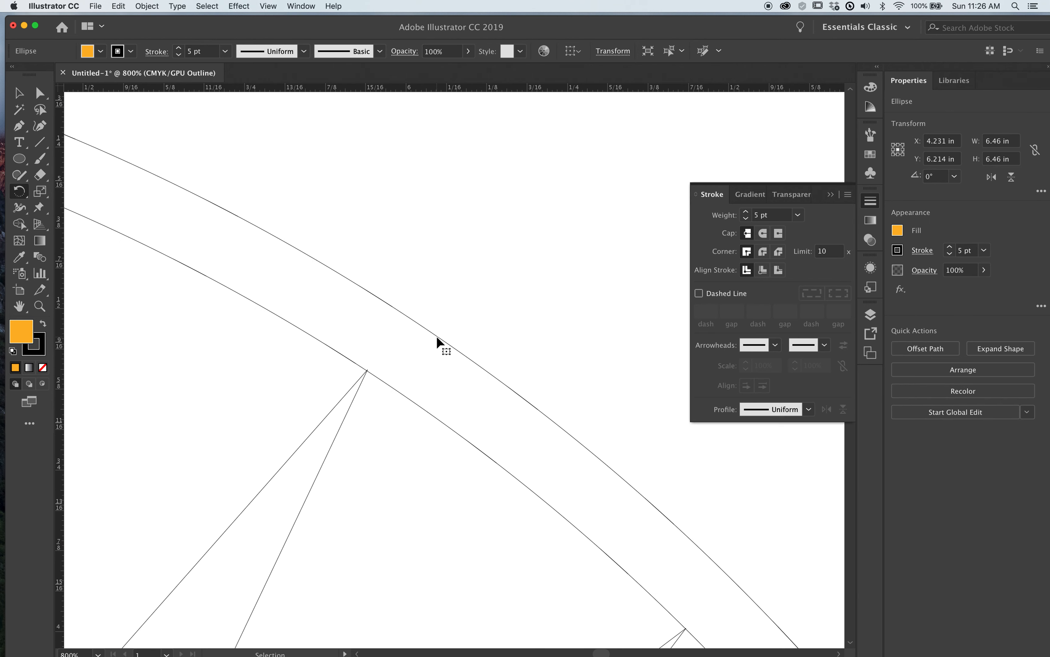
pyautogui.press('Cmd+Y')
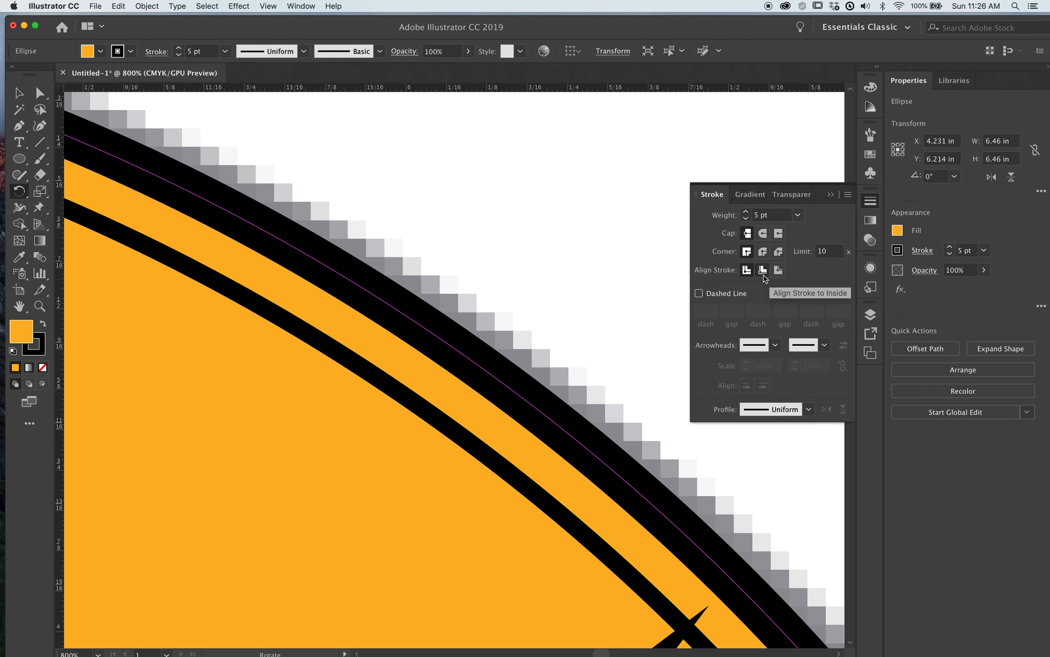
# Align the 5 pt stroke to the inside of the disc's edge
pyautogui.click(761, 270)
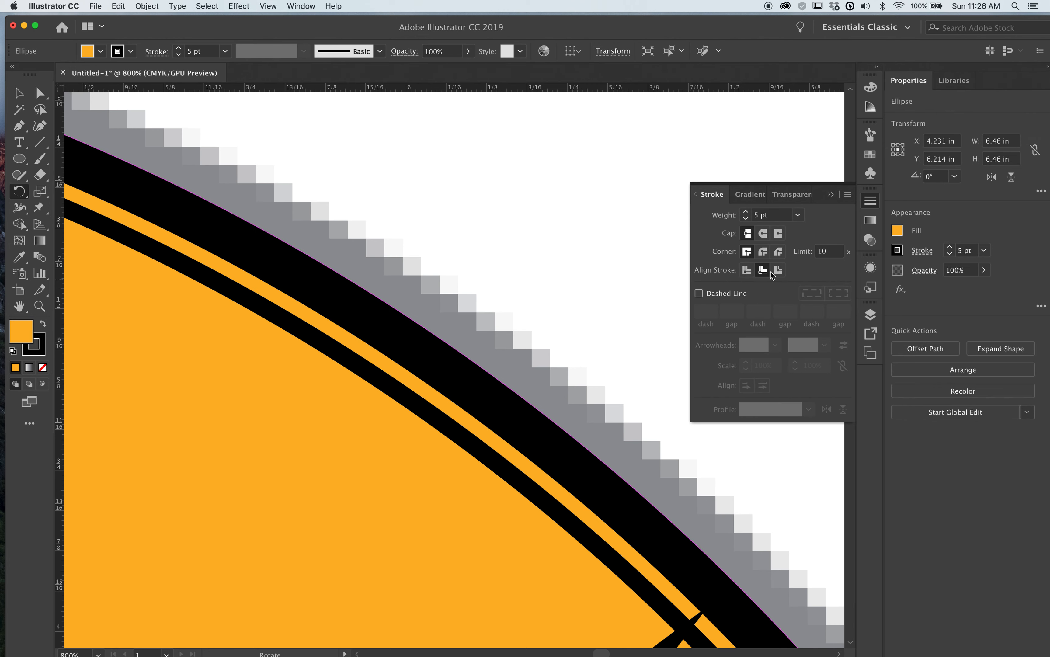
pyautogui.click(777, 270)
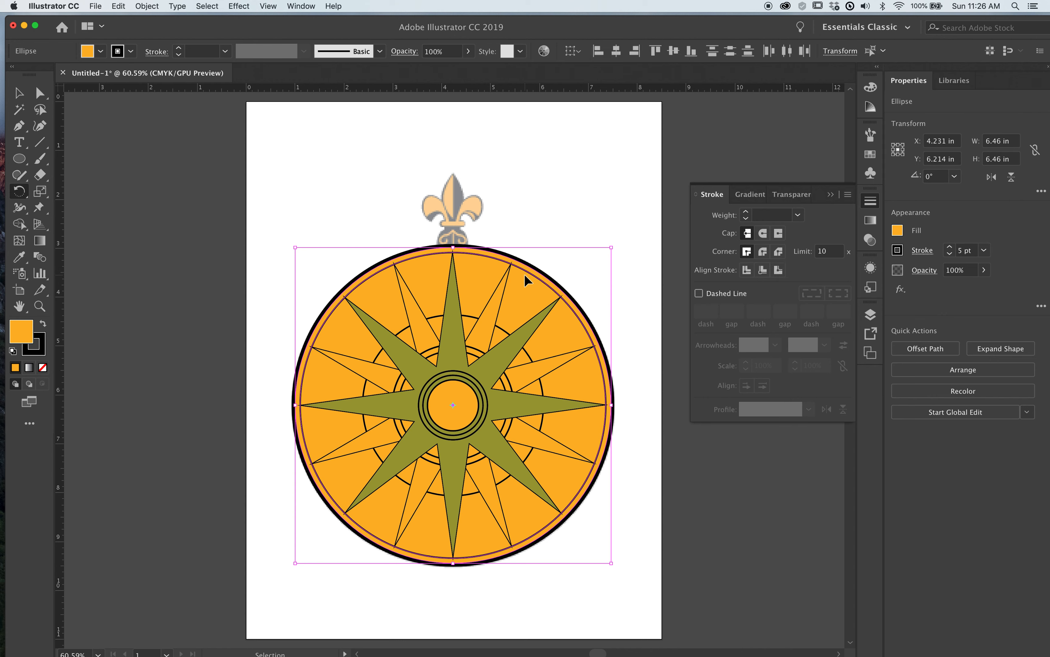
# Send the gold disc to the back via Arrange, then bring up the Layers panel
pyautogui.rightClick(527, 280)
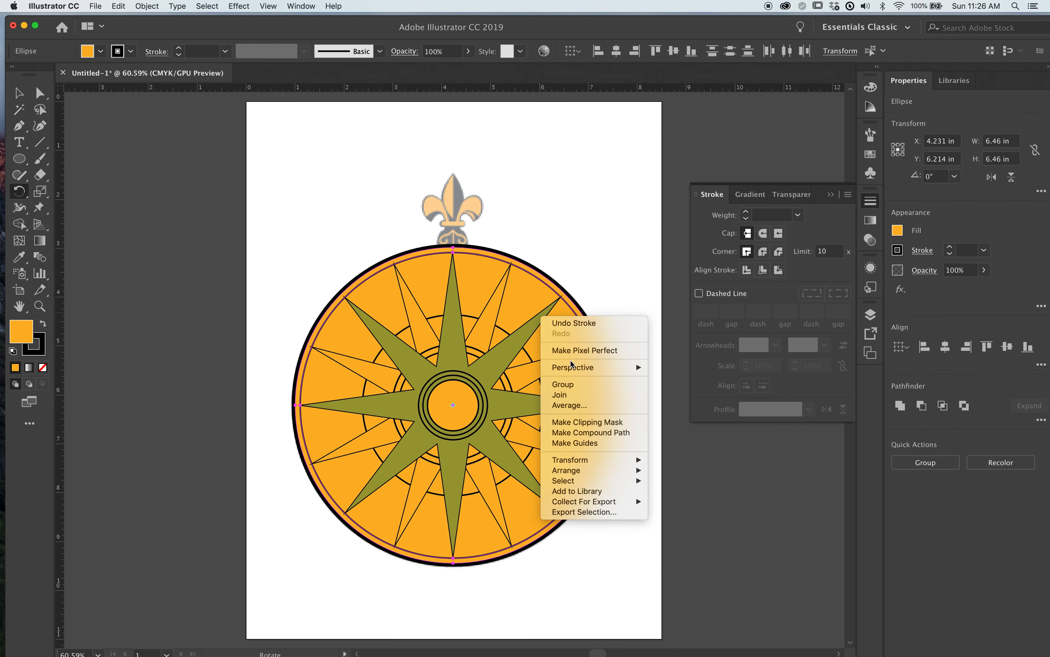
pyautogui.moveTo(566, 470)
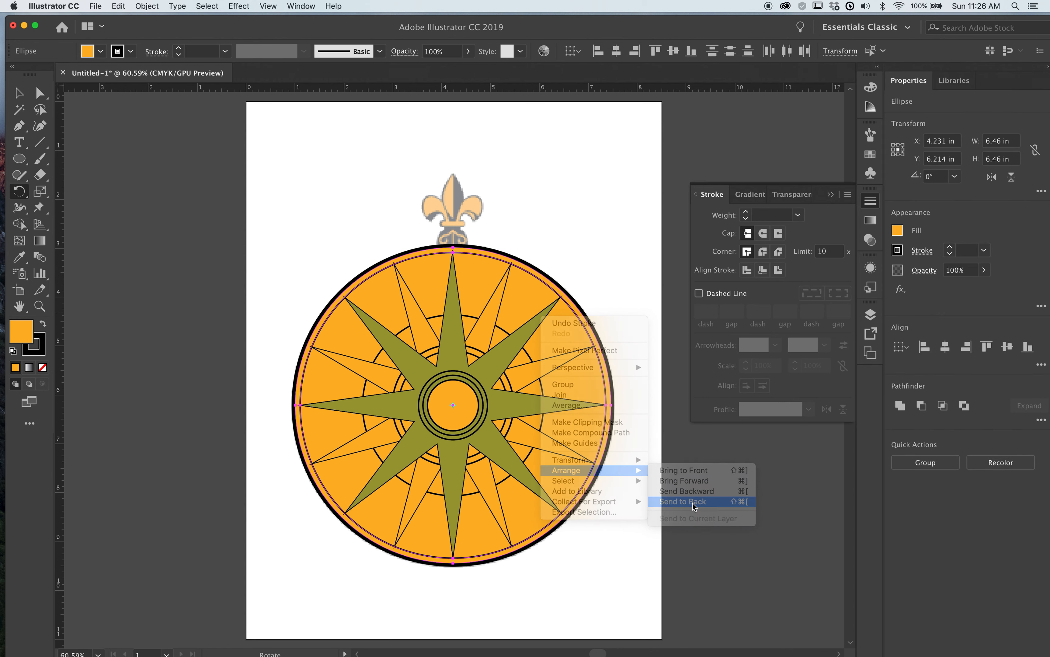
pyautogui.click(682, 502)
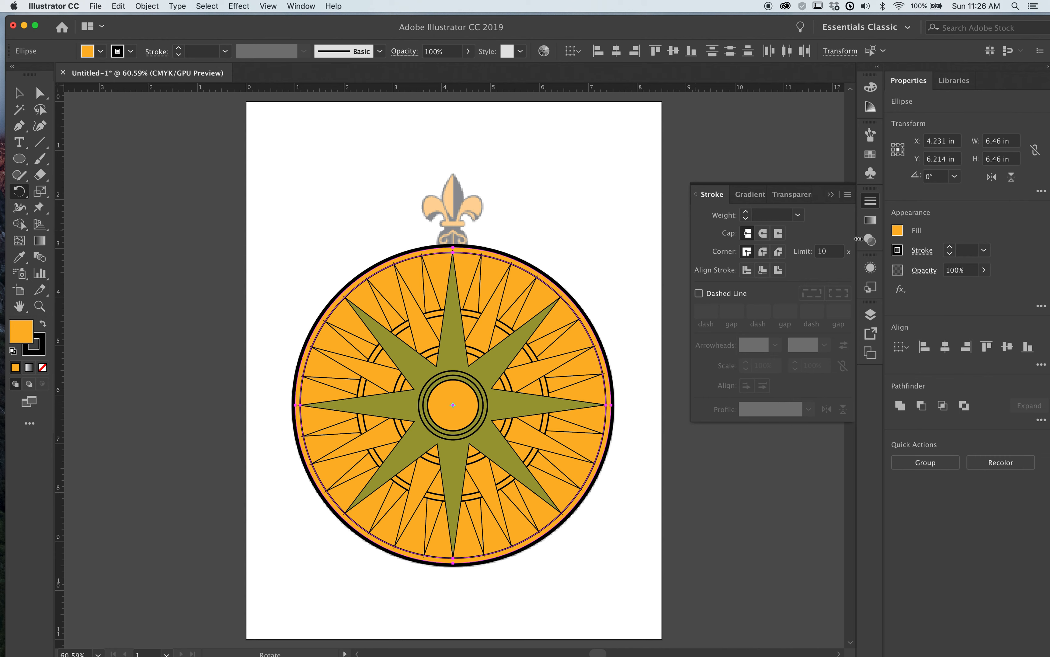
pyautogui.moveTo(870, 314)
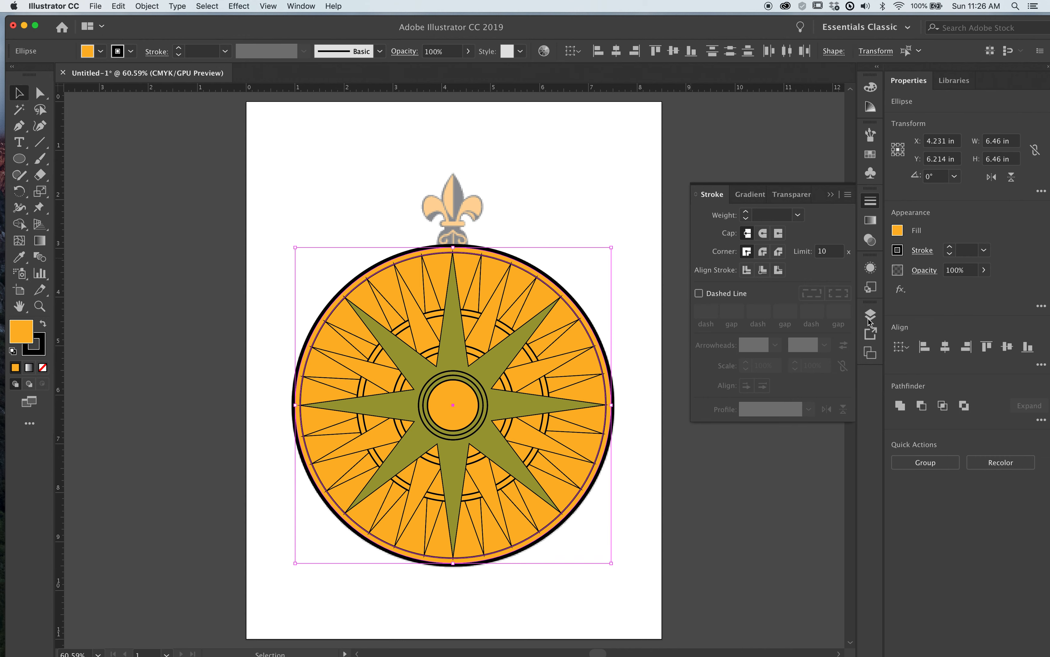
pyautogui.click(869, 315)
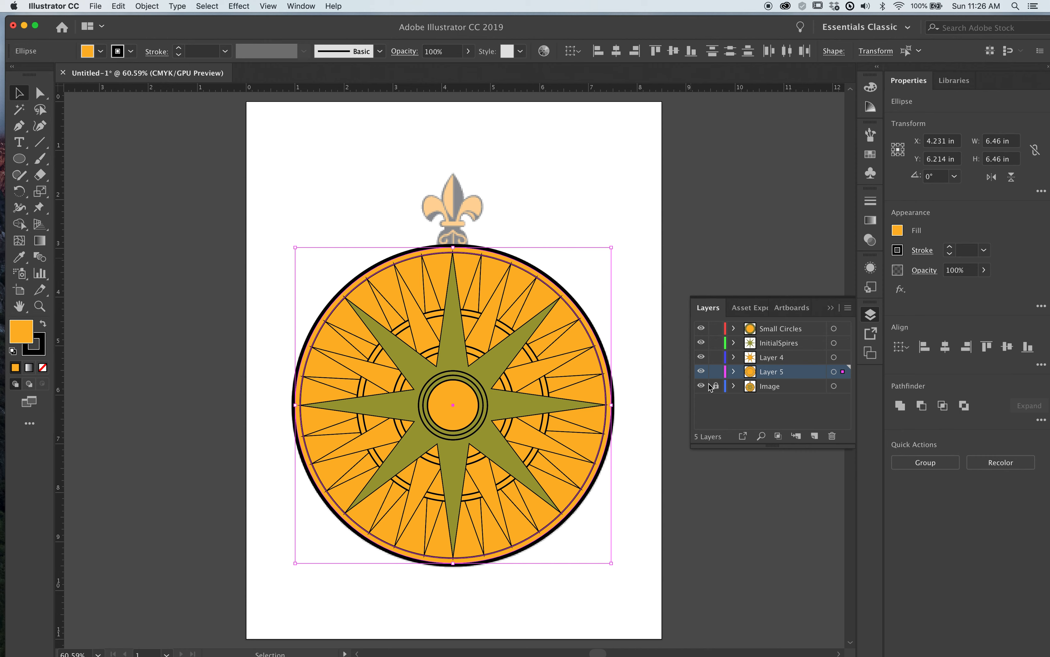